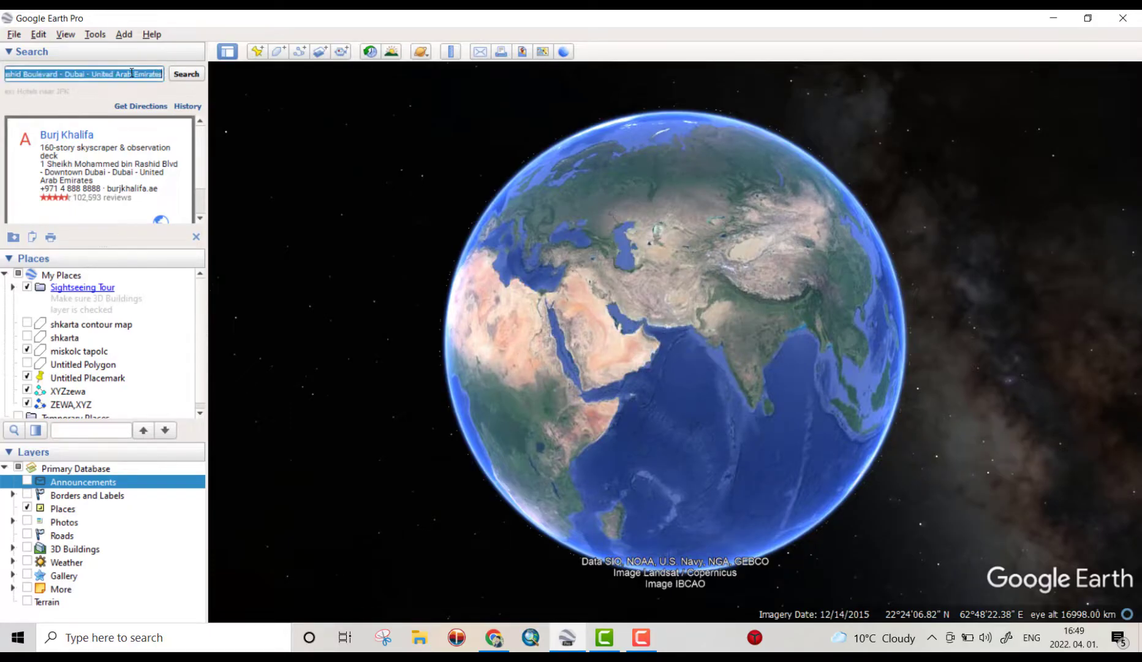
Step: Search 'dubai' and fly in to the Burj Khalifa result
text(dubai)
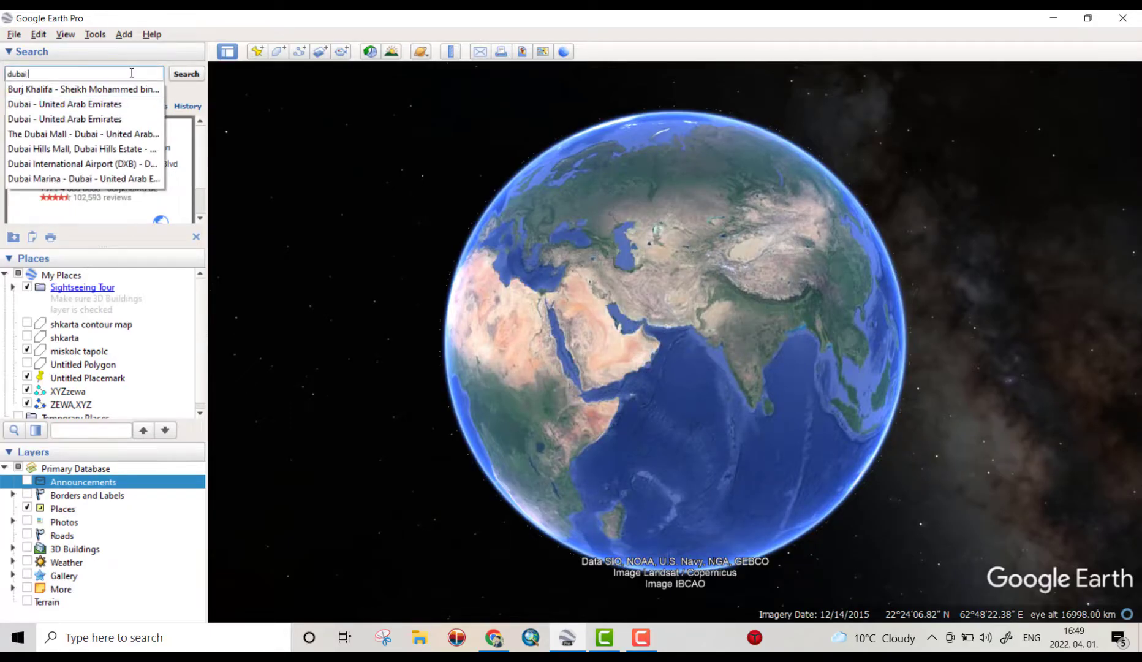
click(82, 89)
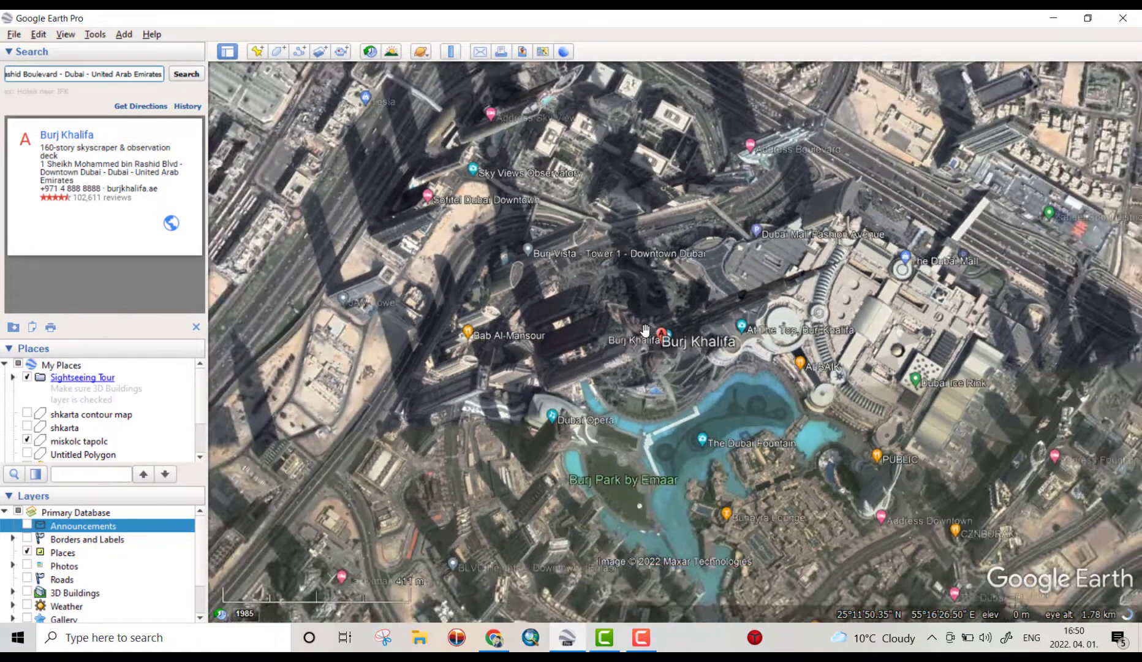
Step: Zoom out over Dubai's coast, reset the compass to north, and recentre the coastline
scroll(down, 3)
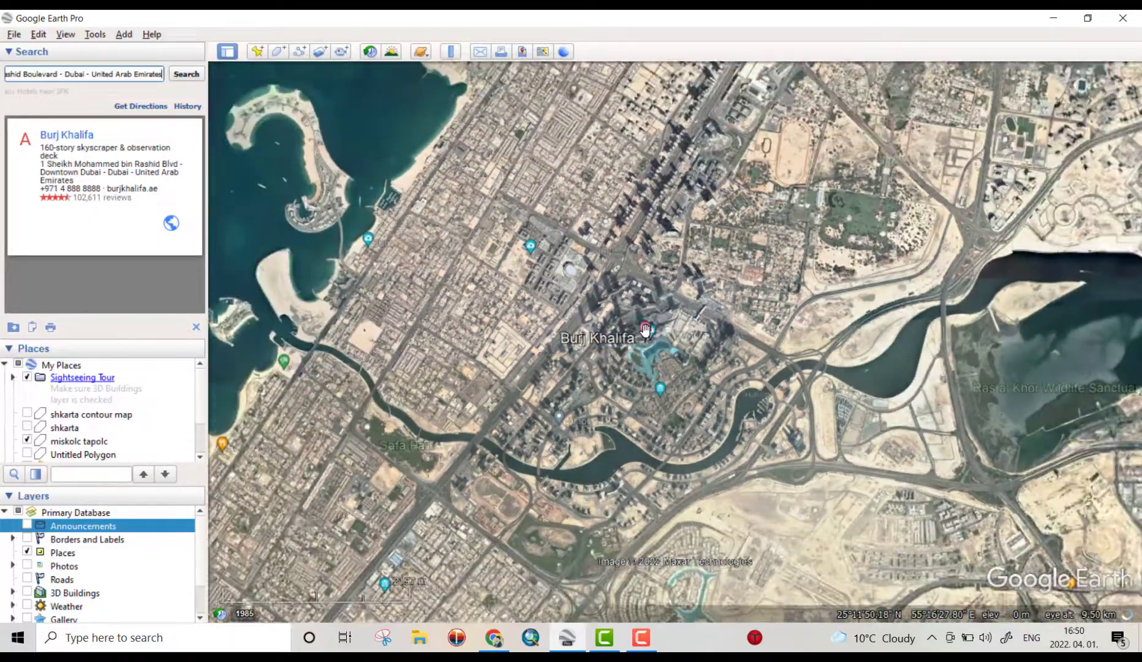
scroll(down, 3)
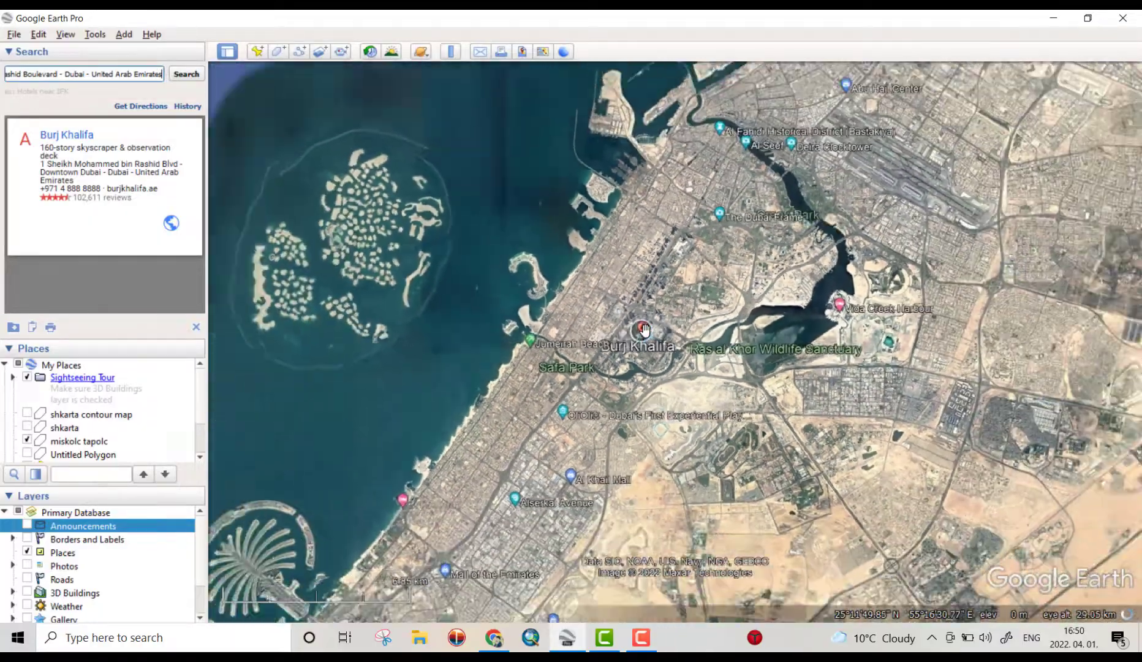
scroll(down, 3)
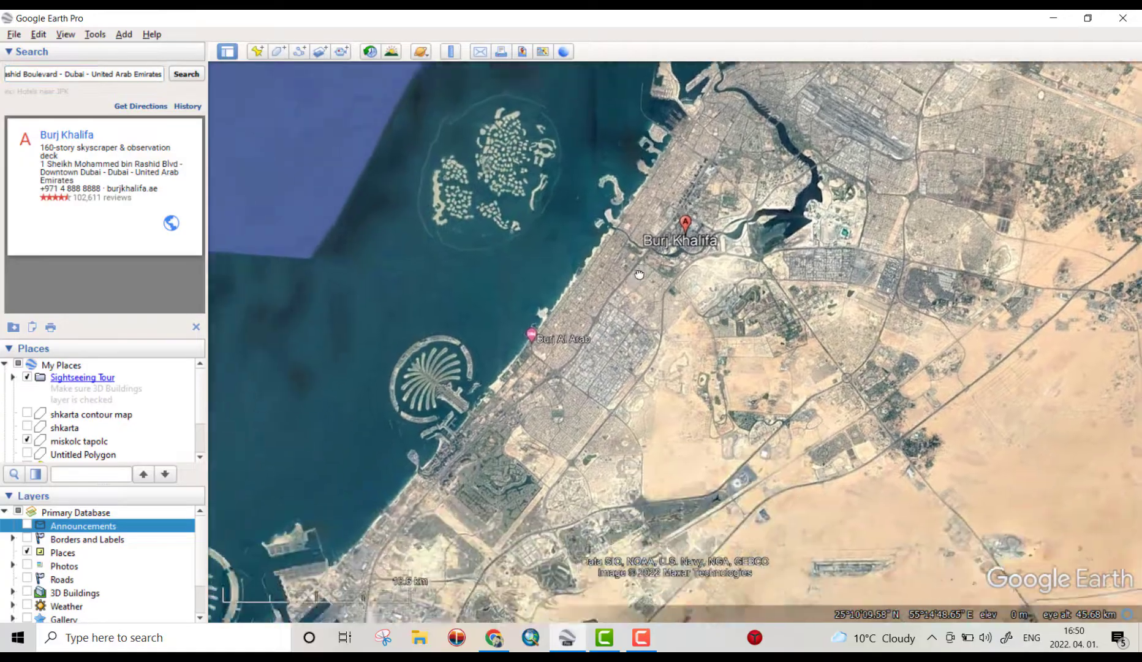
scroll(down, 3)
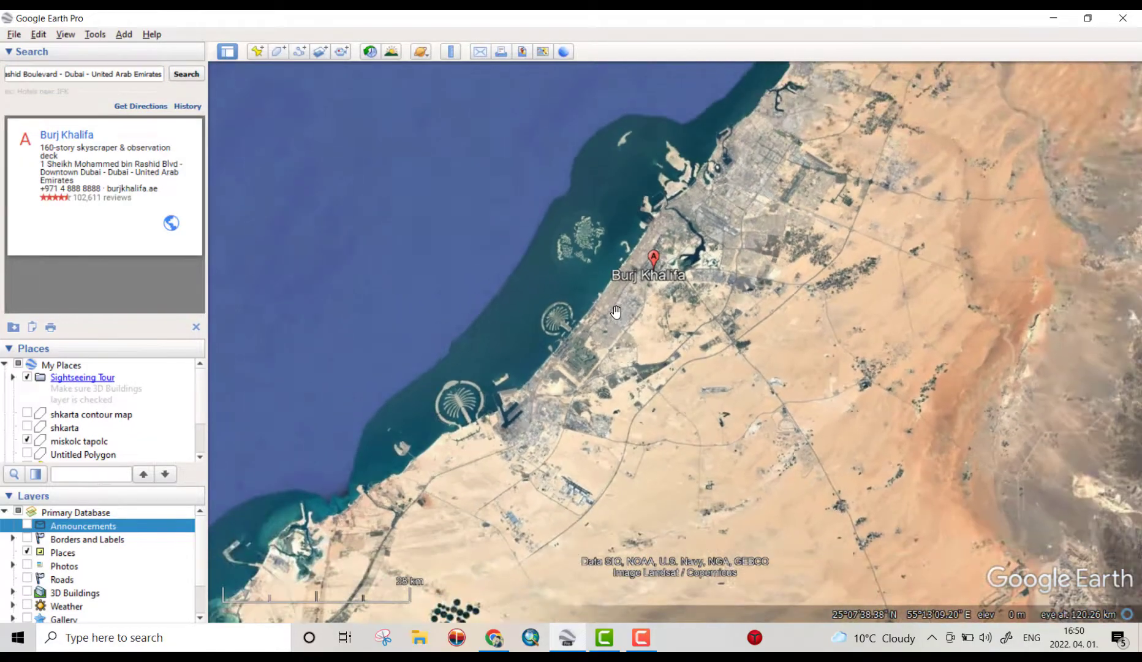
drag(616, 312, 612, 317)
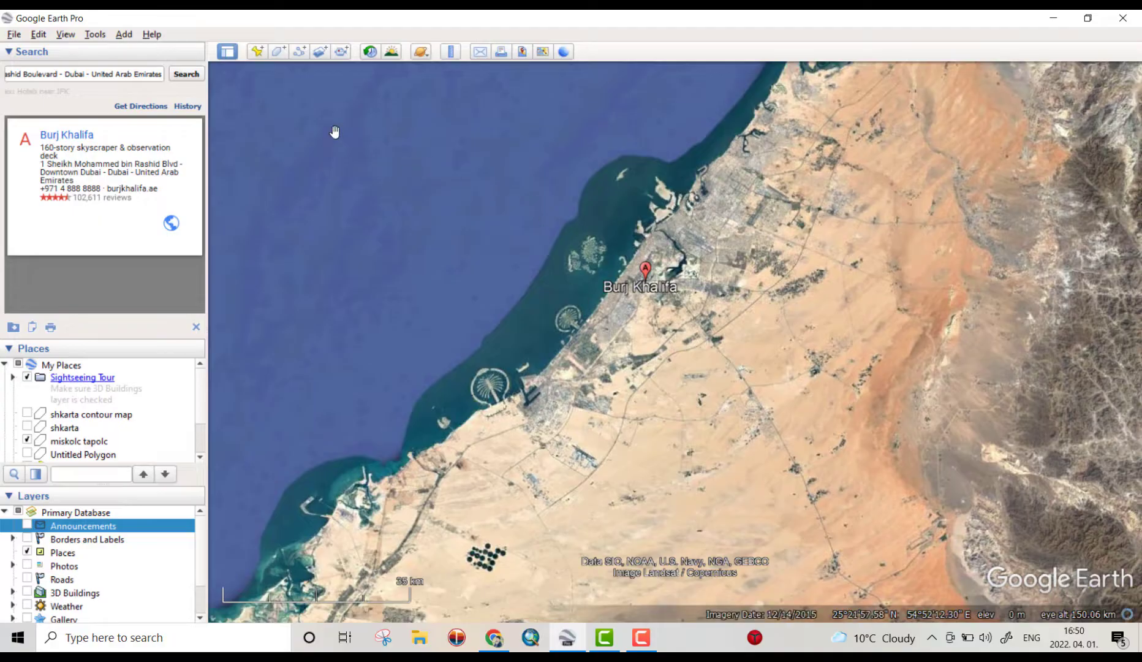
click(65, 34)
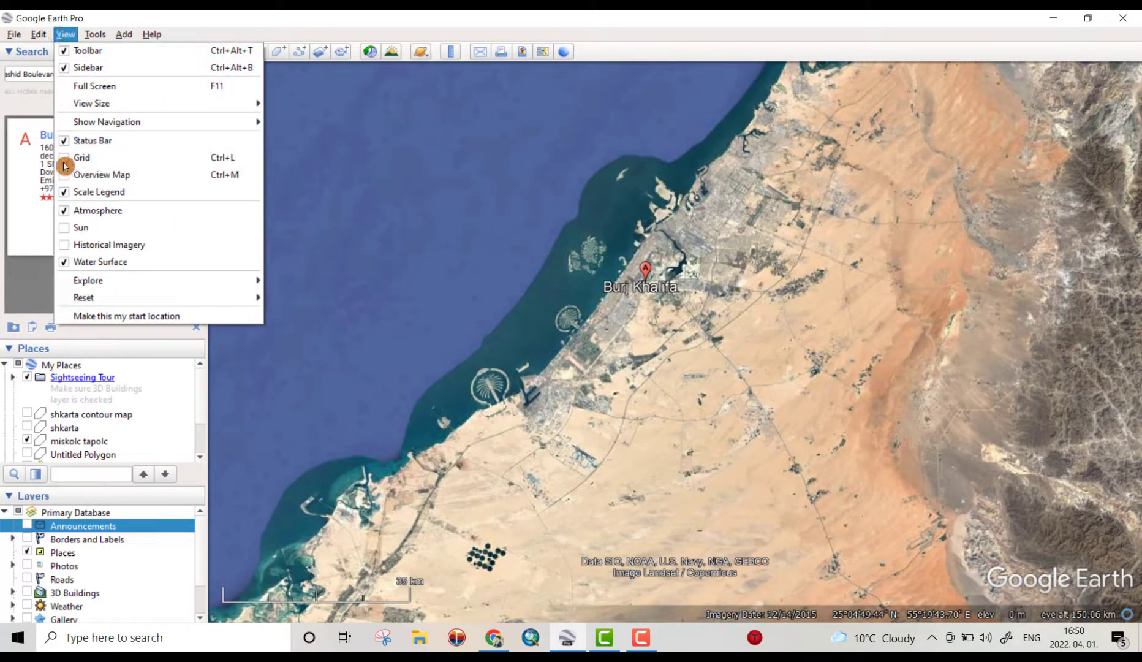
mouse_move(84, 298)
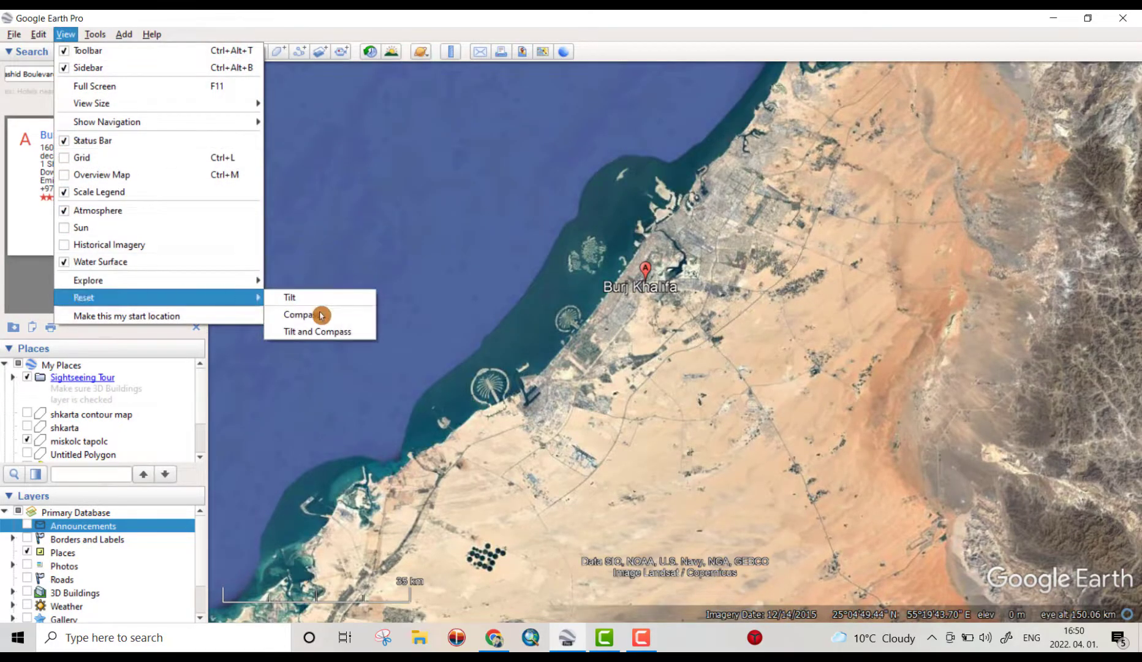
click(301, 315)
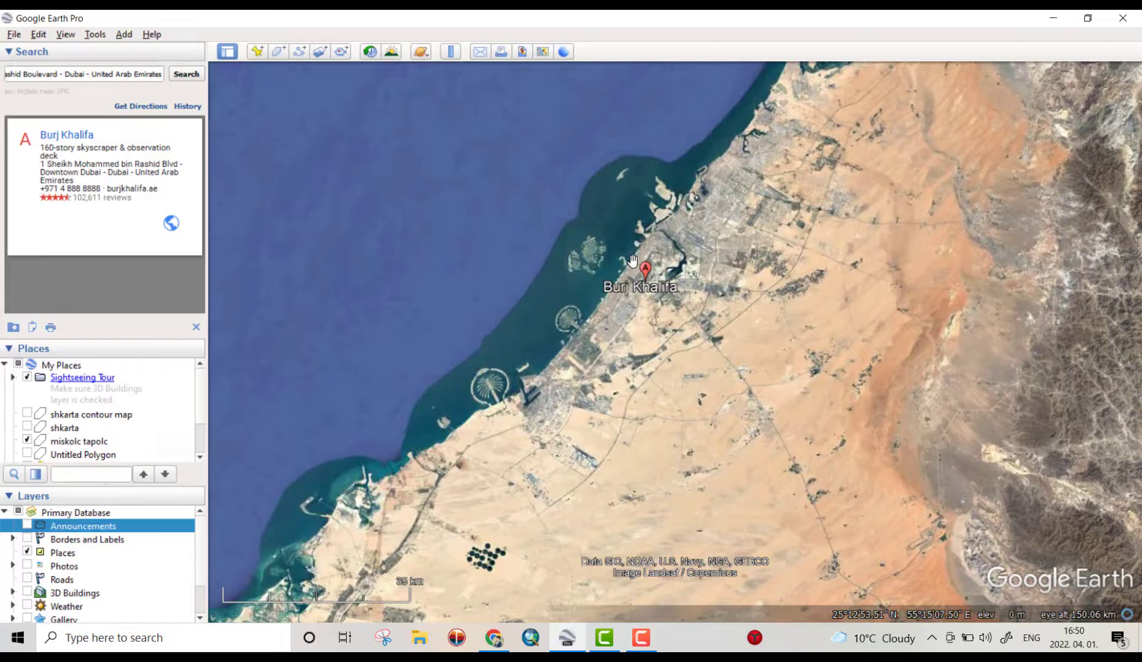
drag(633, 261, 522, 293)
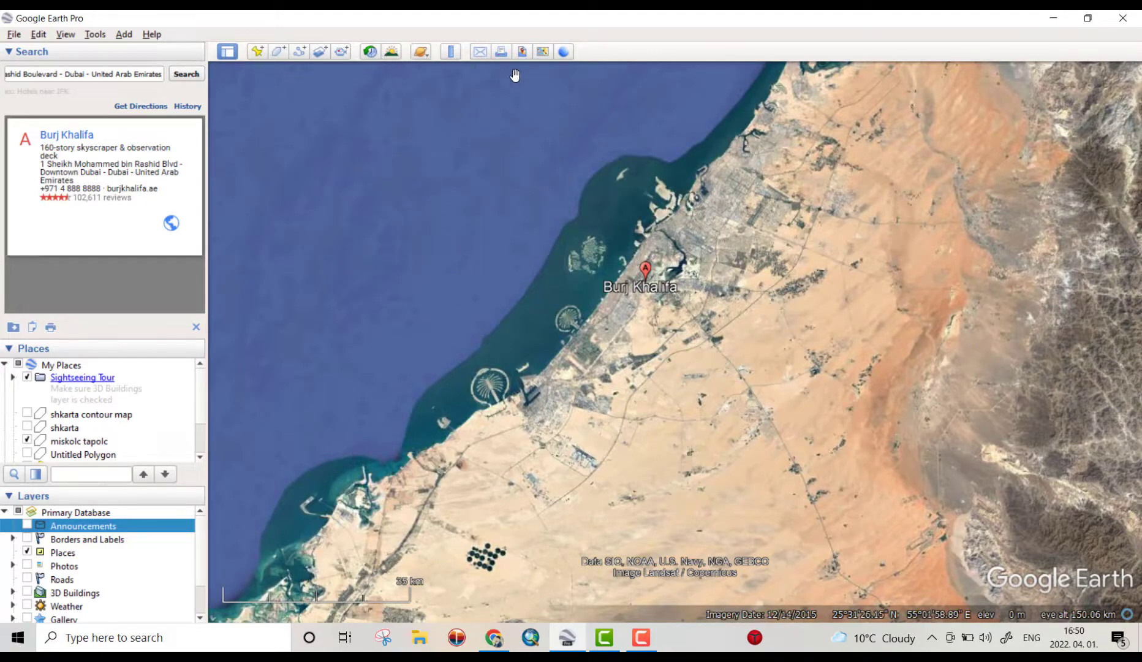
Step: Set Save Image to maximum resolution with title, legend, scale and compass turned off
click(522, 51)
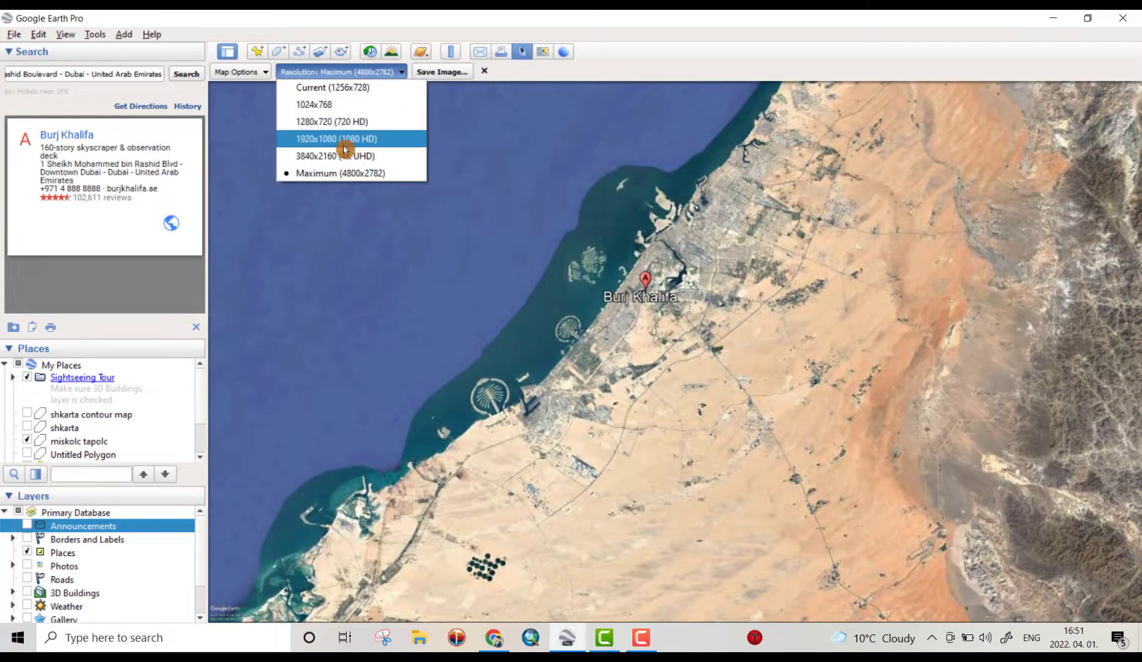
mouse_move(342, 175)
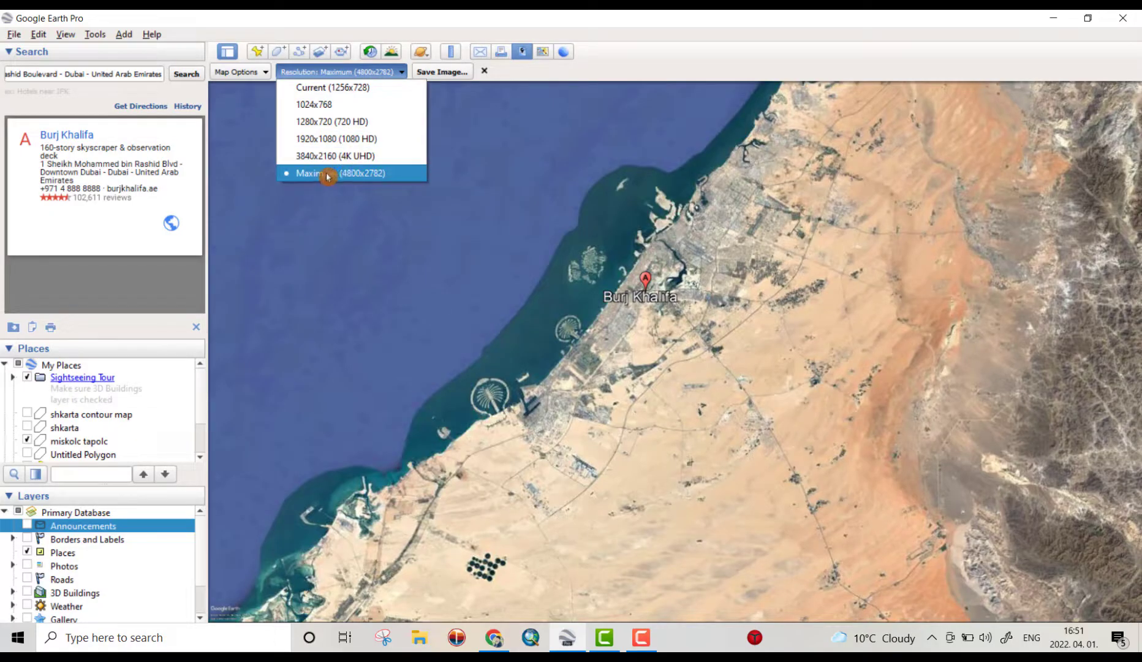
click(341, 173)
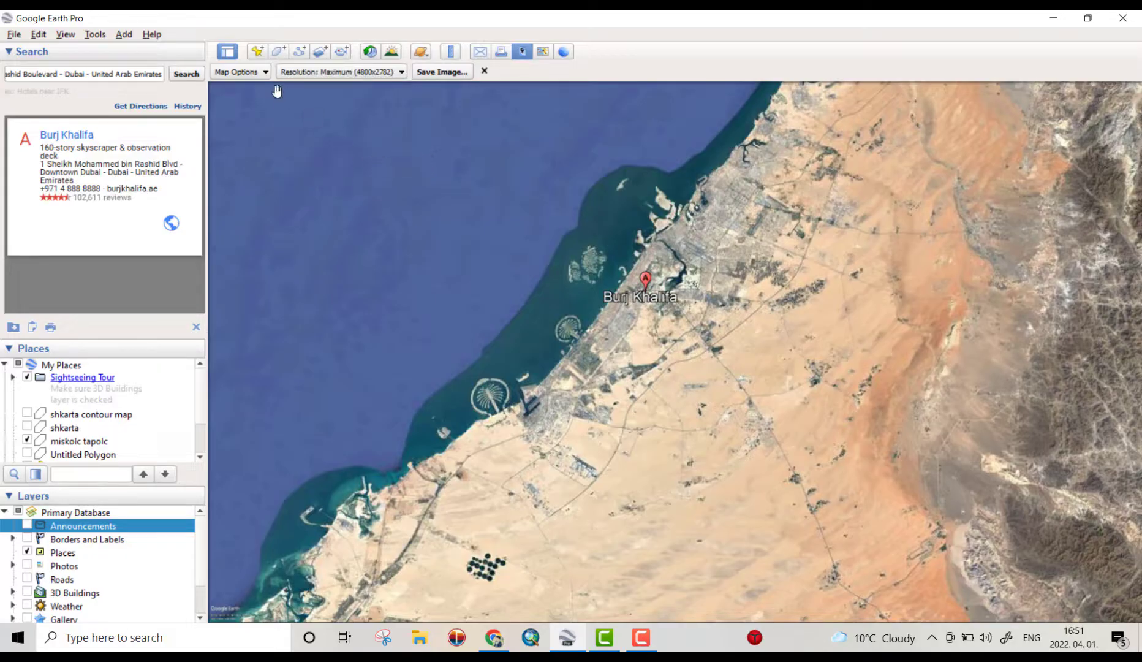
click(236, 71)
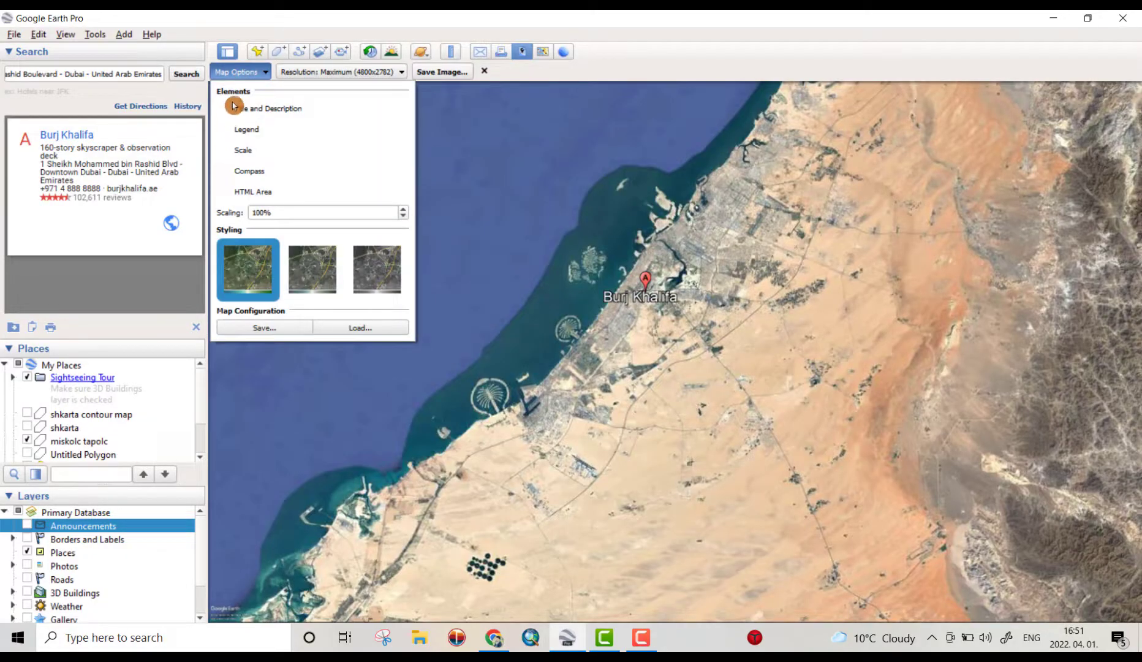
click(226, 108)
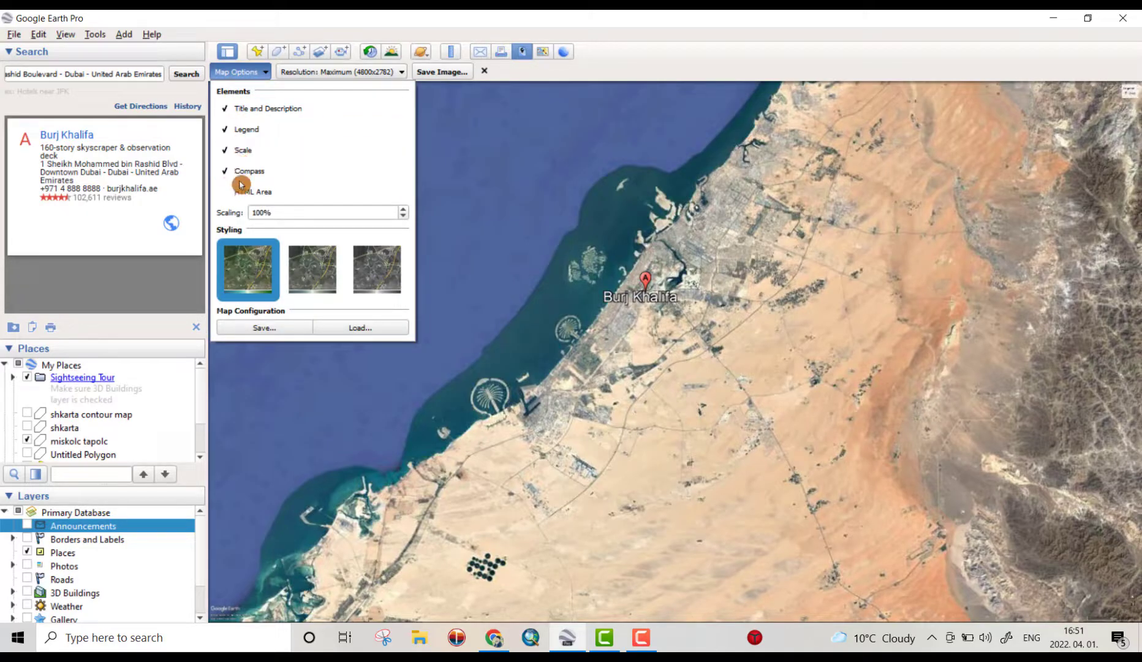
click(224, 170)
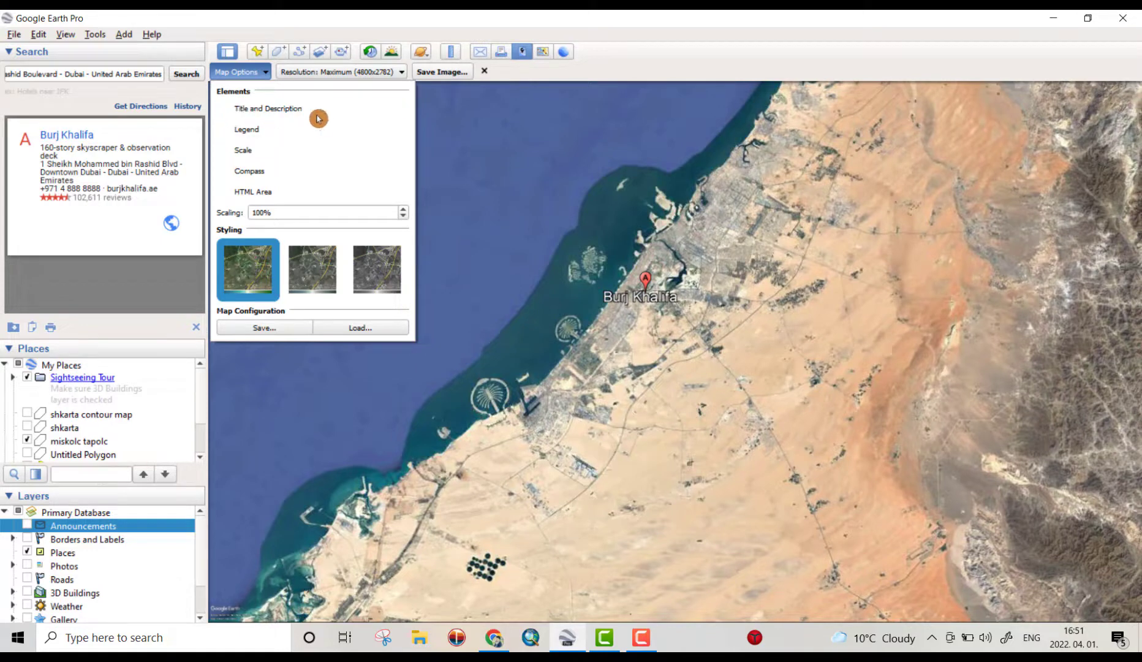
click(235, 72)
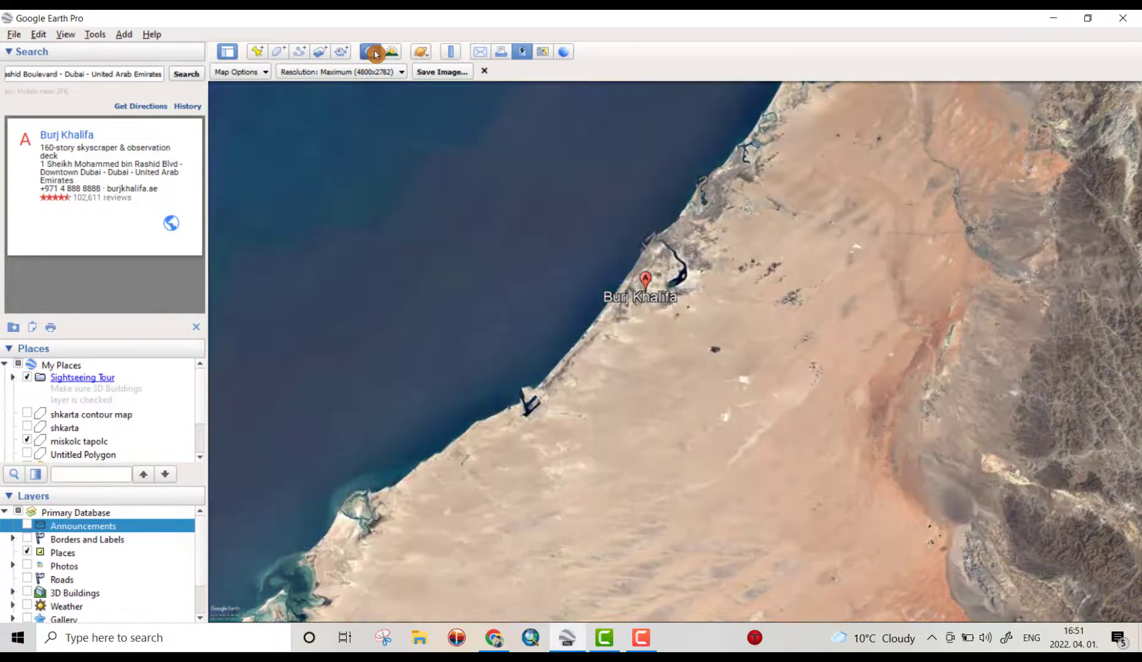
Step: Turn on historical imagery, rewind to 1984, and step forward through the early dates
click(371, 52)
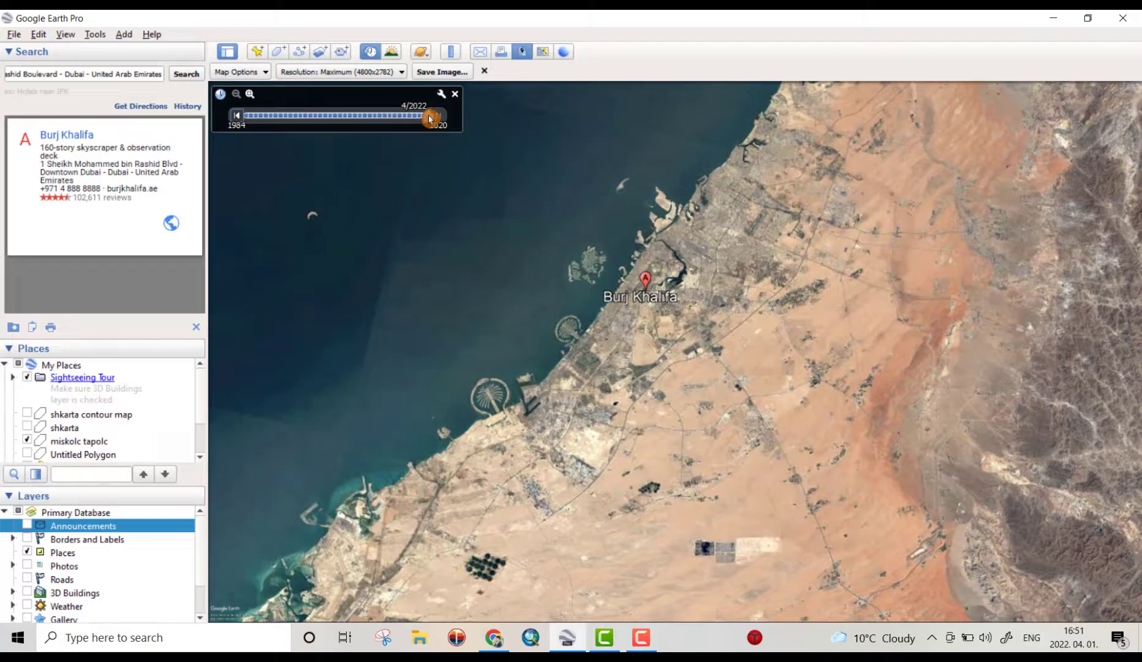
drag(429, 116, 248, 116)
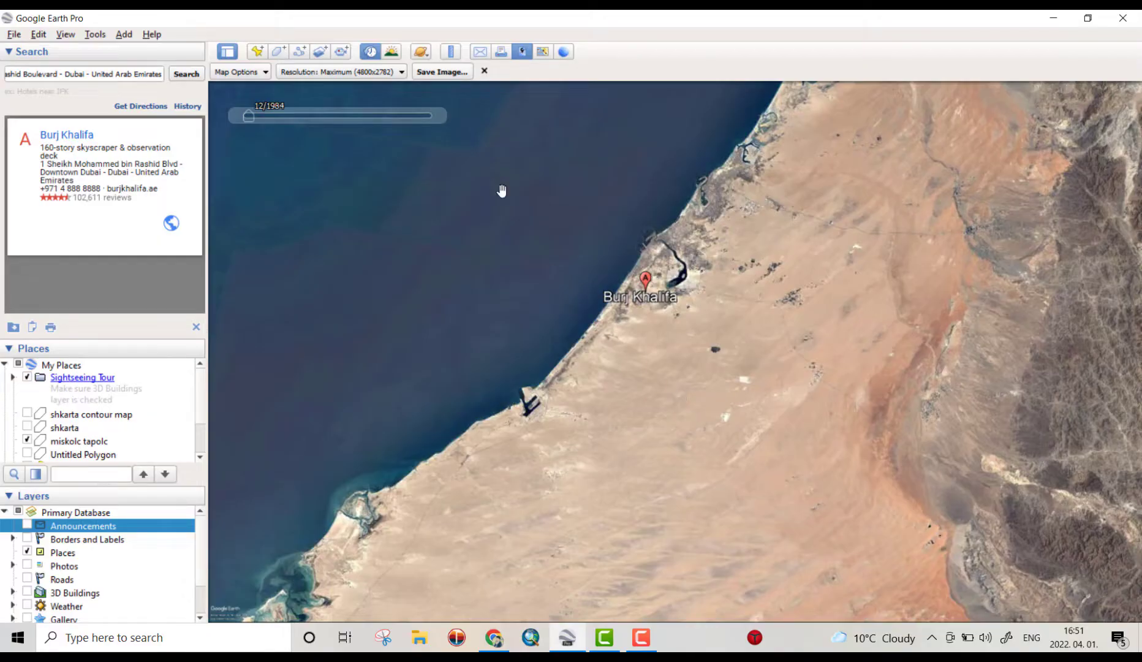
click(438, 115)
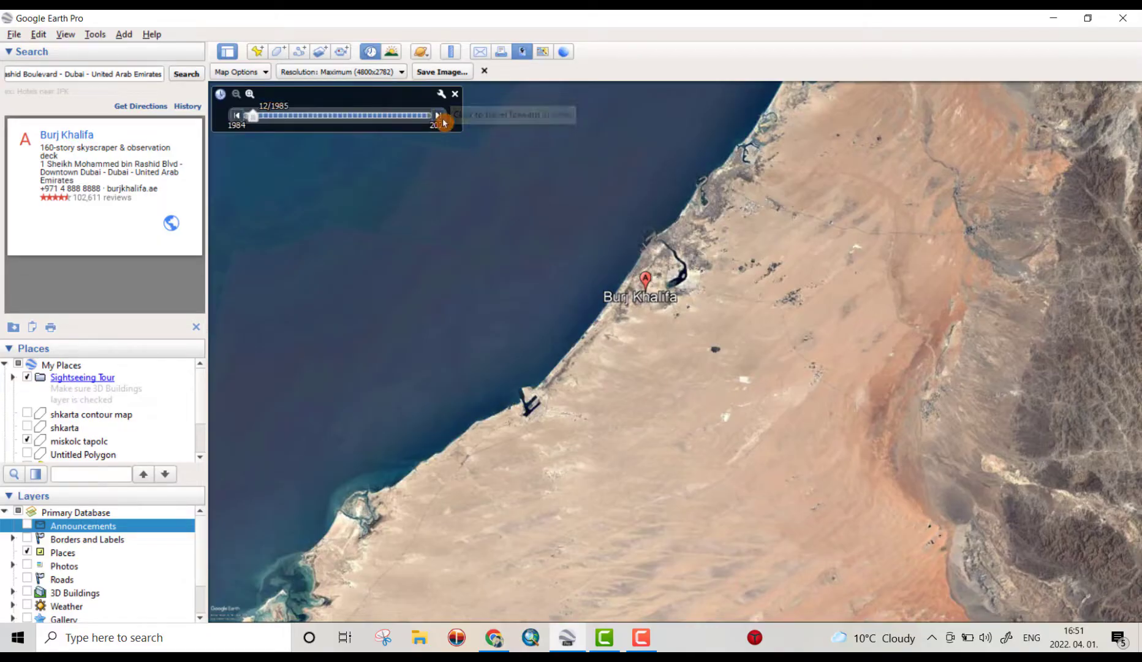
click(439, 115)
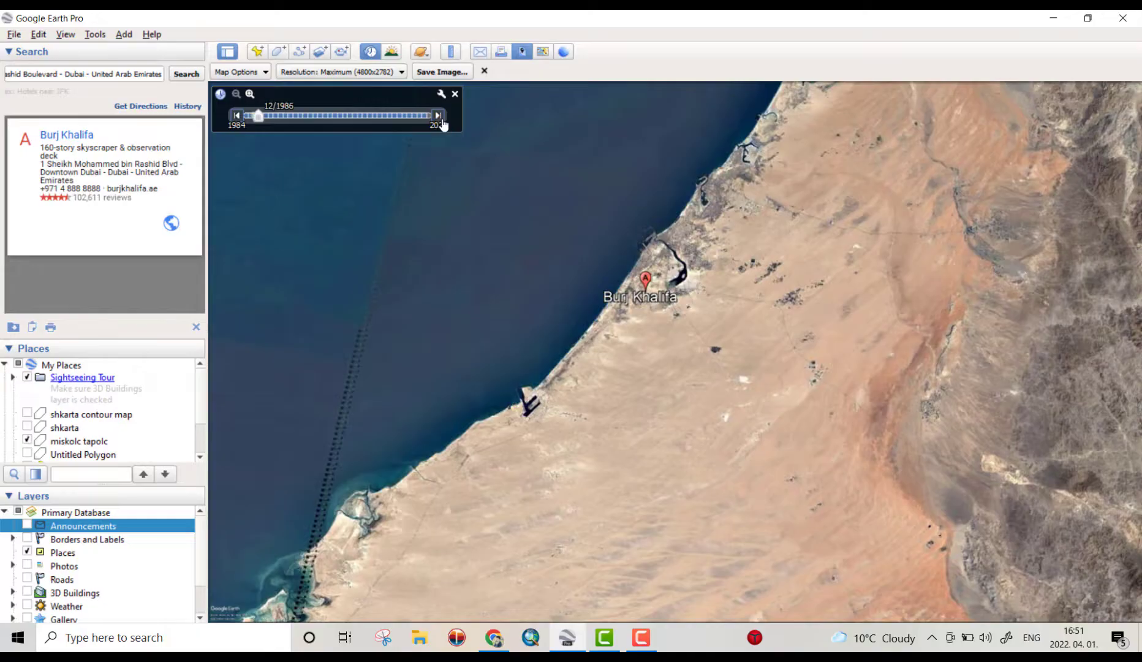
click(438, 115)
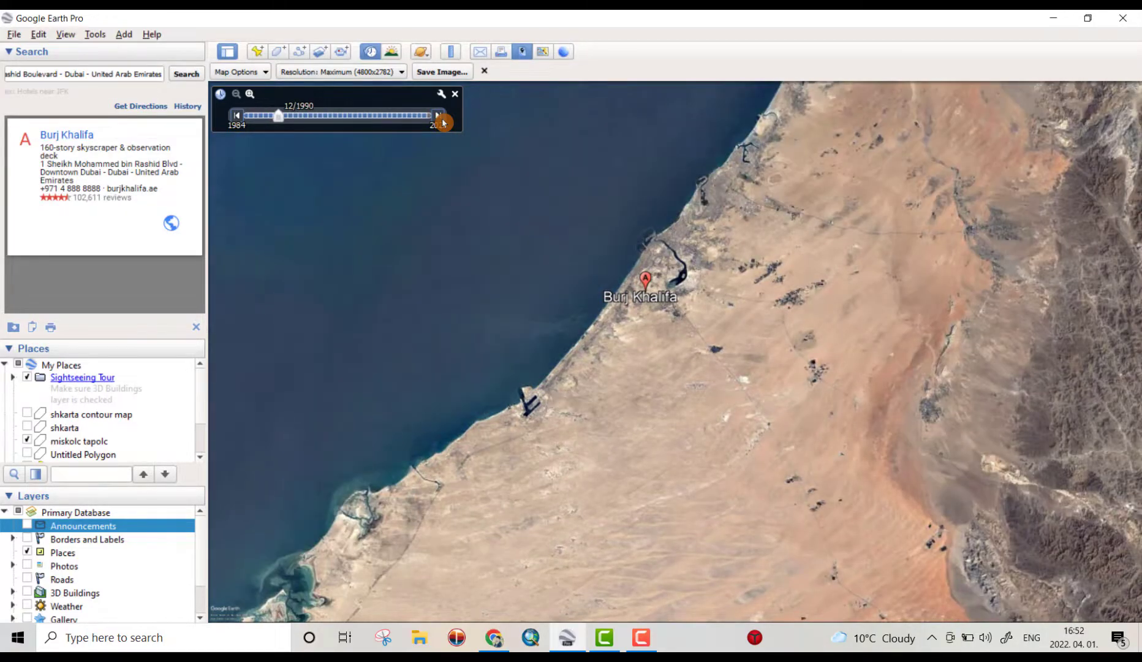
click(440, 114)
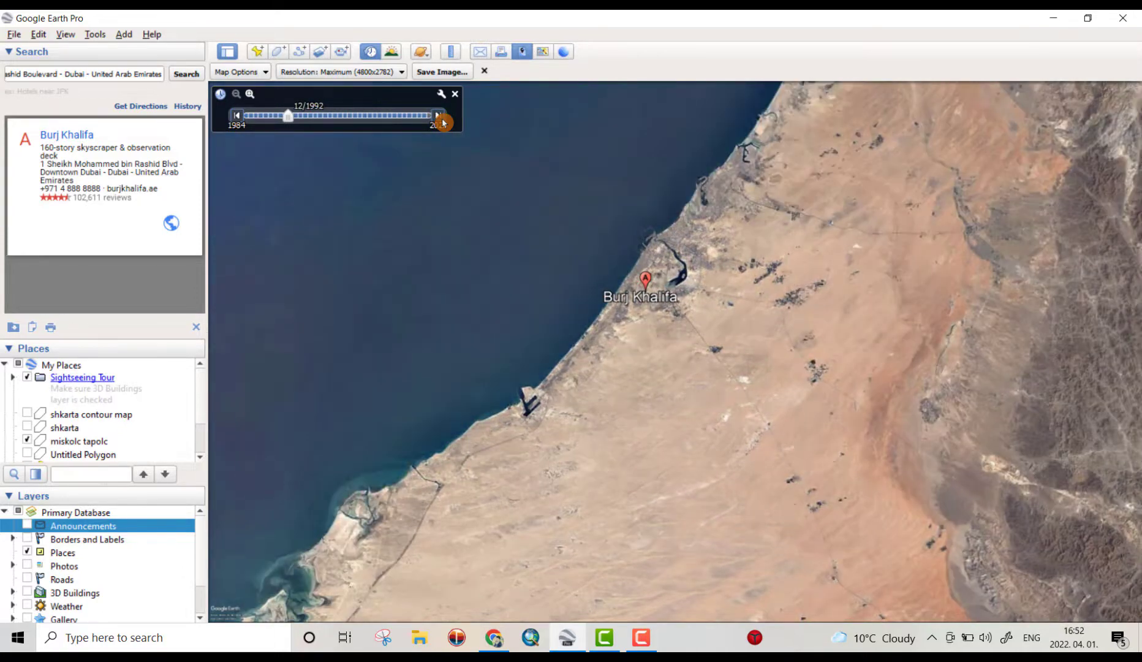
Step: Advance the time slider through the later years to December 2020
drag(288, 116, 336, 116)
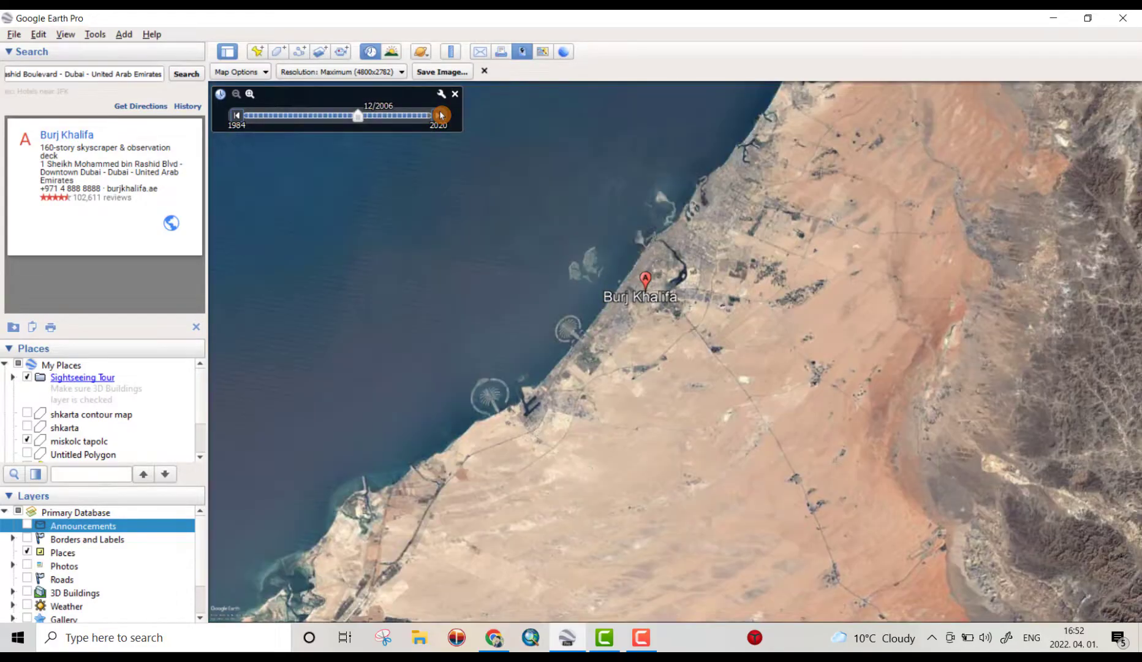
drag(358, 116, 362, 115)
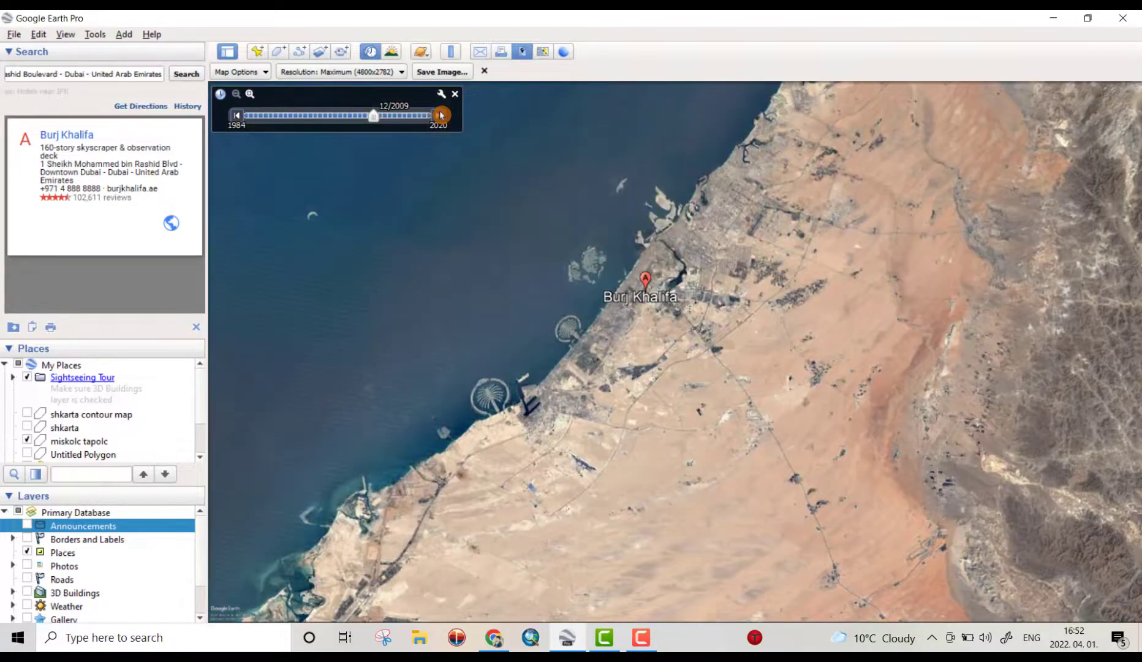
drag(374, 115, 378, 115)
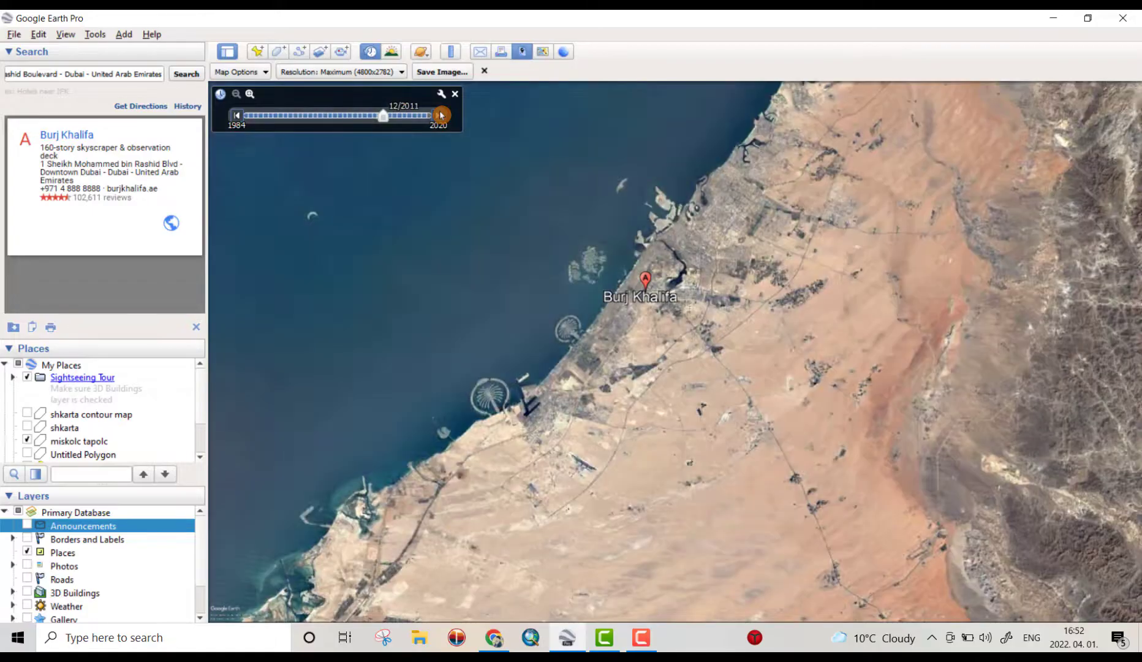
drag(383, 115, 388, 115)
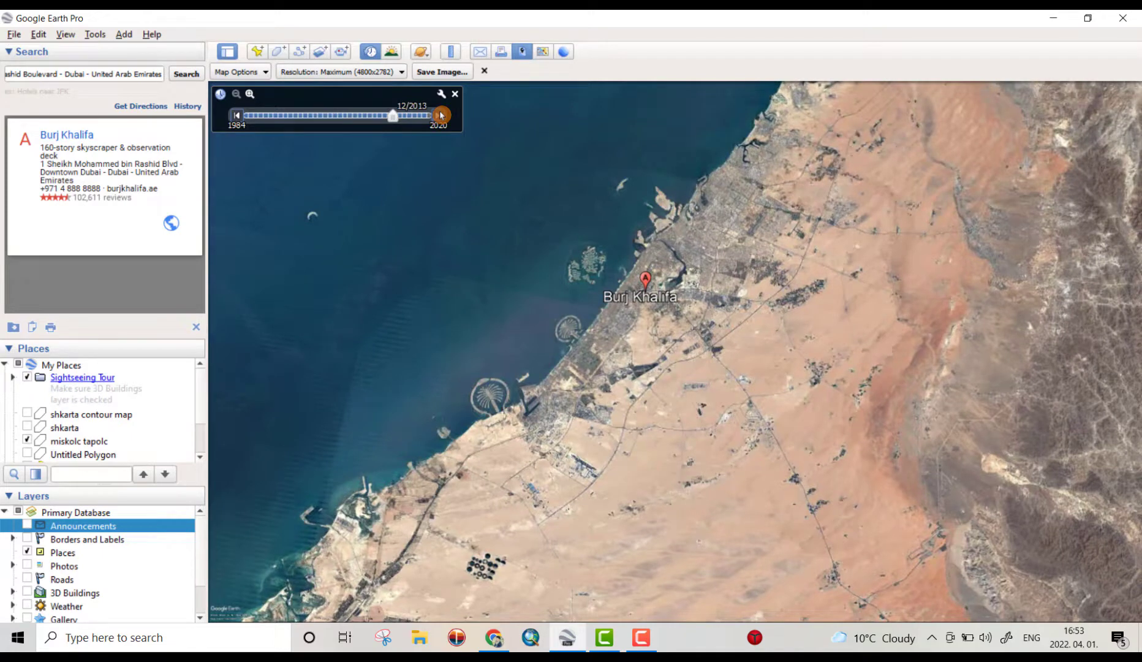
drag(392, 115, 408, 115)
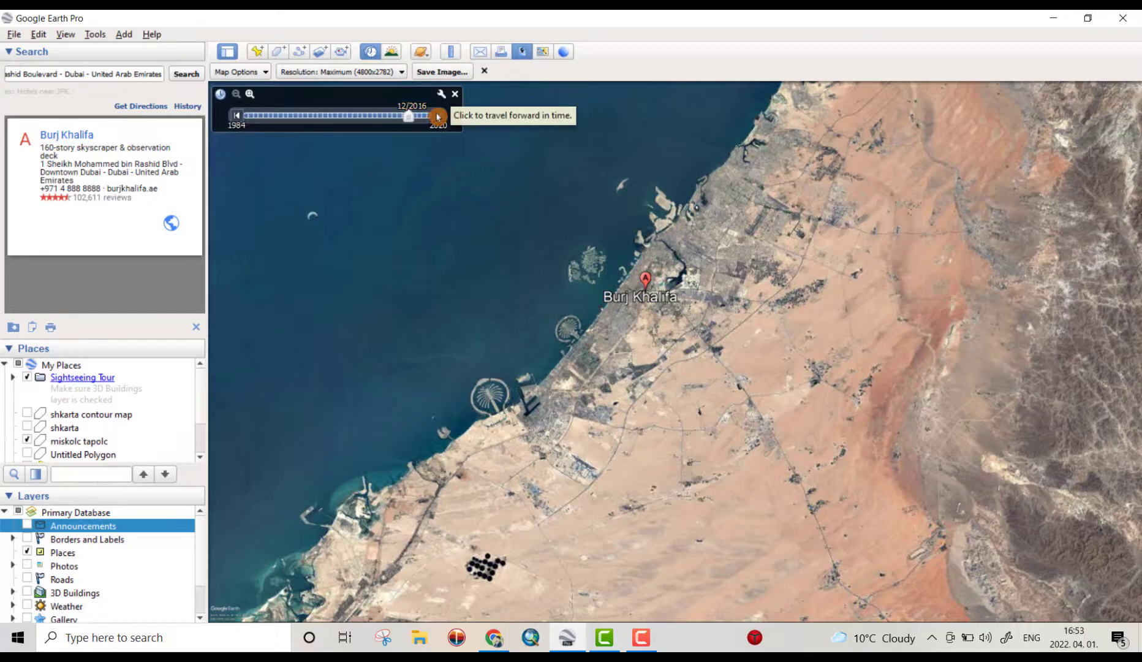
click(437, 116)
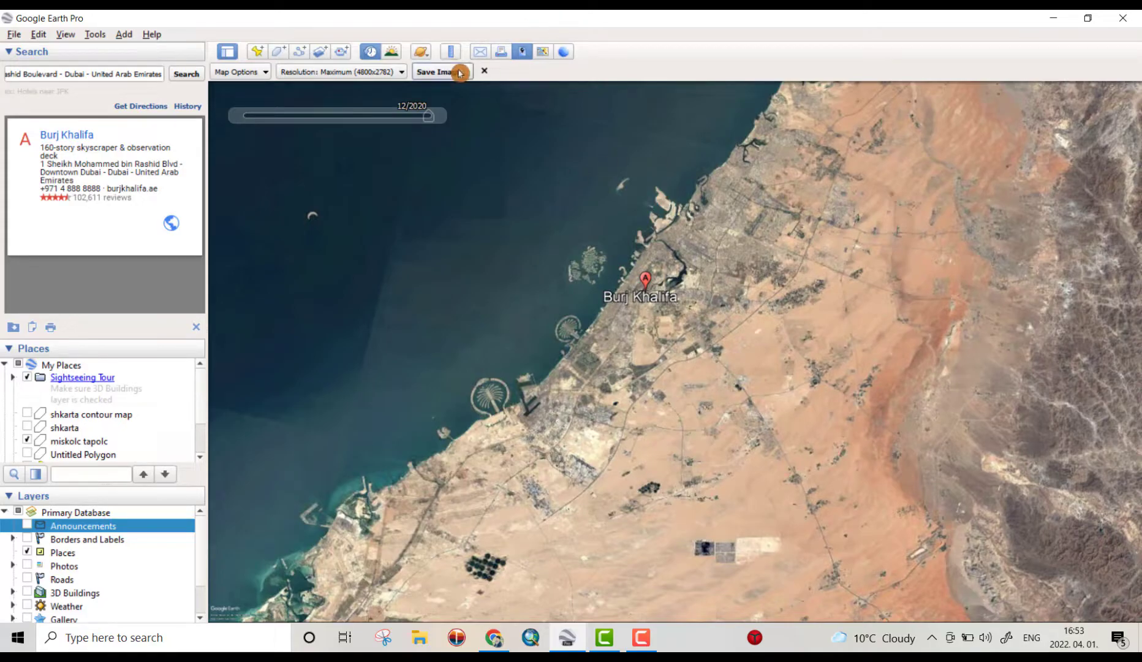
Step: Save the current Dubai view as image '21' in the Desktop\dubay folder
click(437, 72)
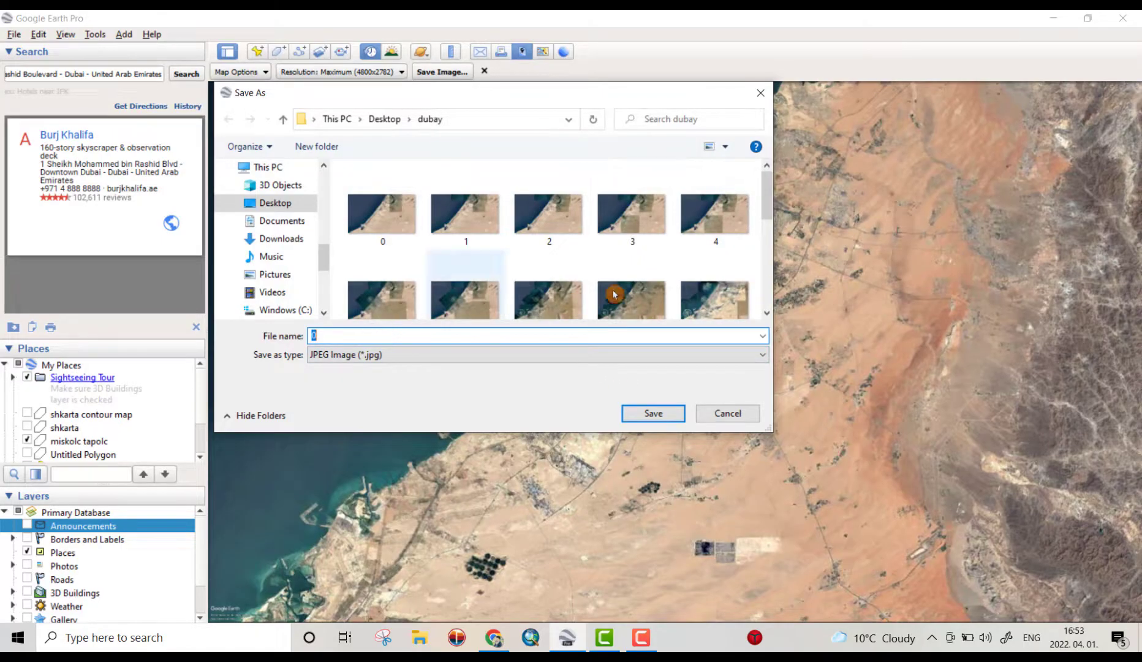
scroll(down, 3)
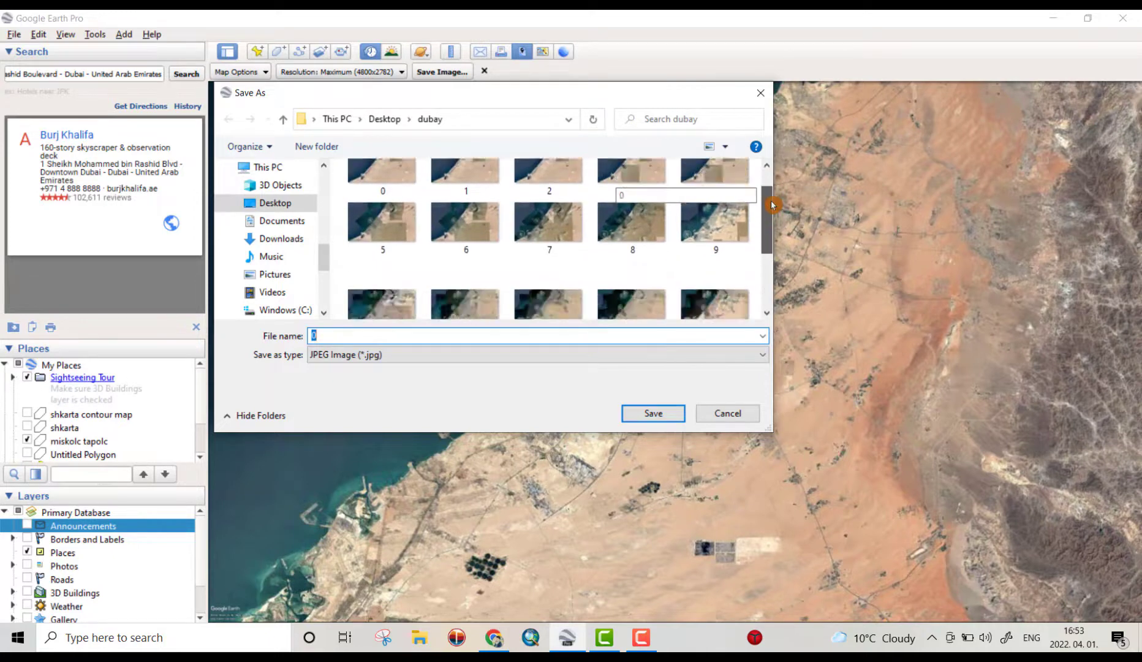
scroll(down, 3)
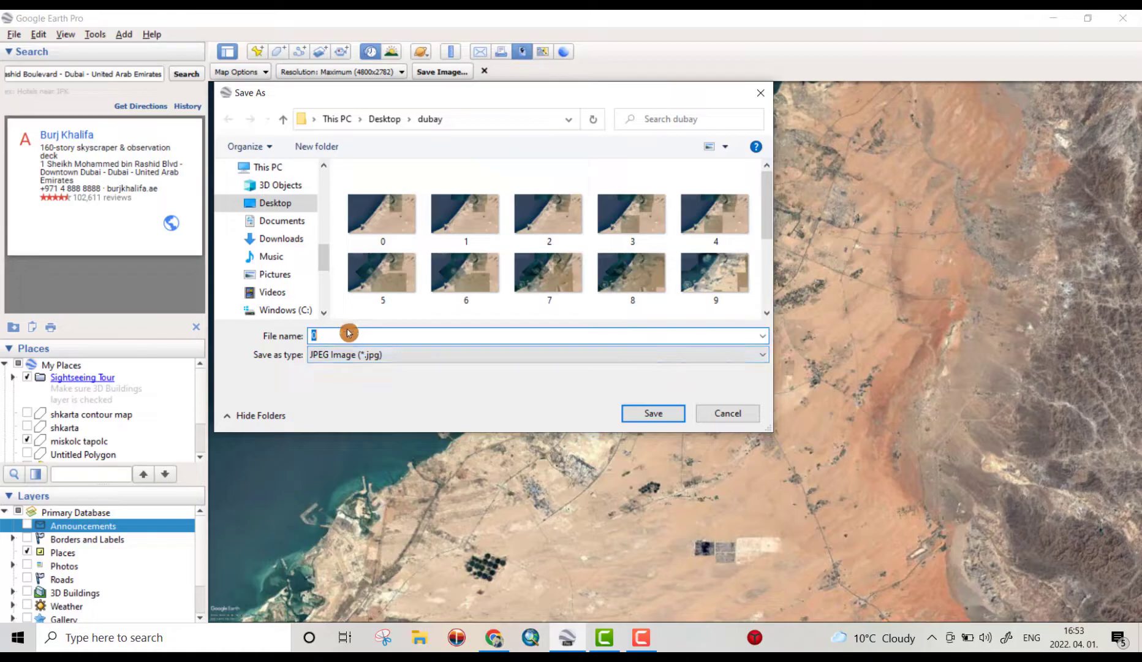
text(21)
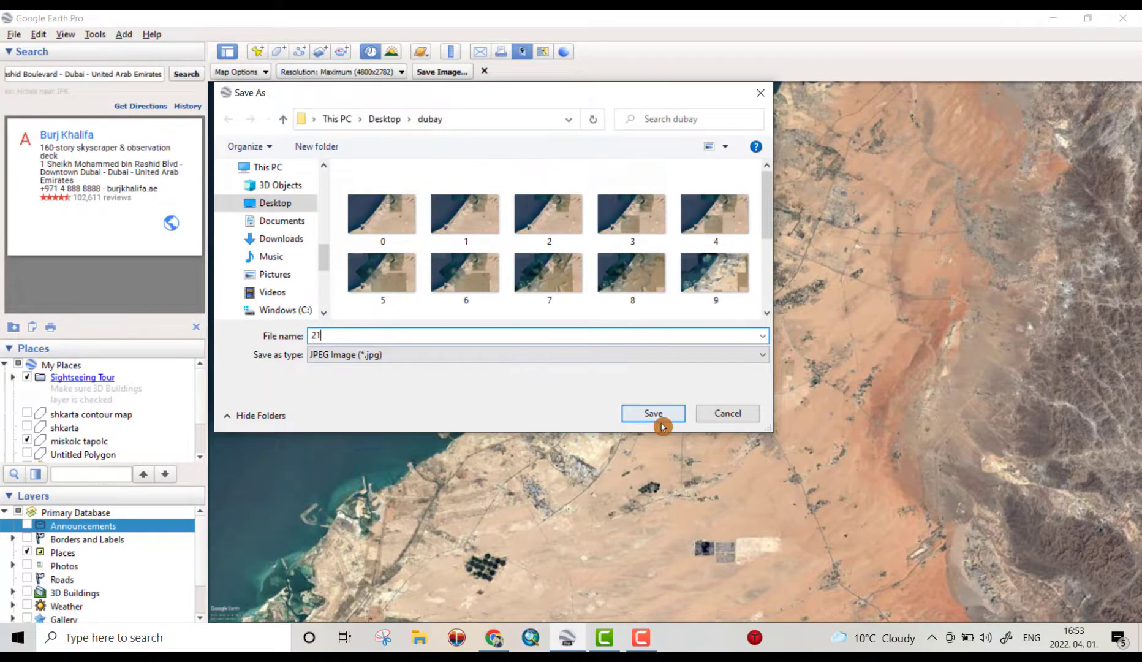
click(652, 412)
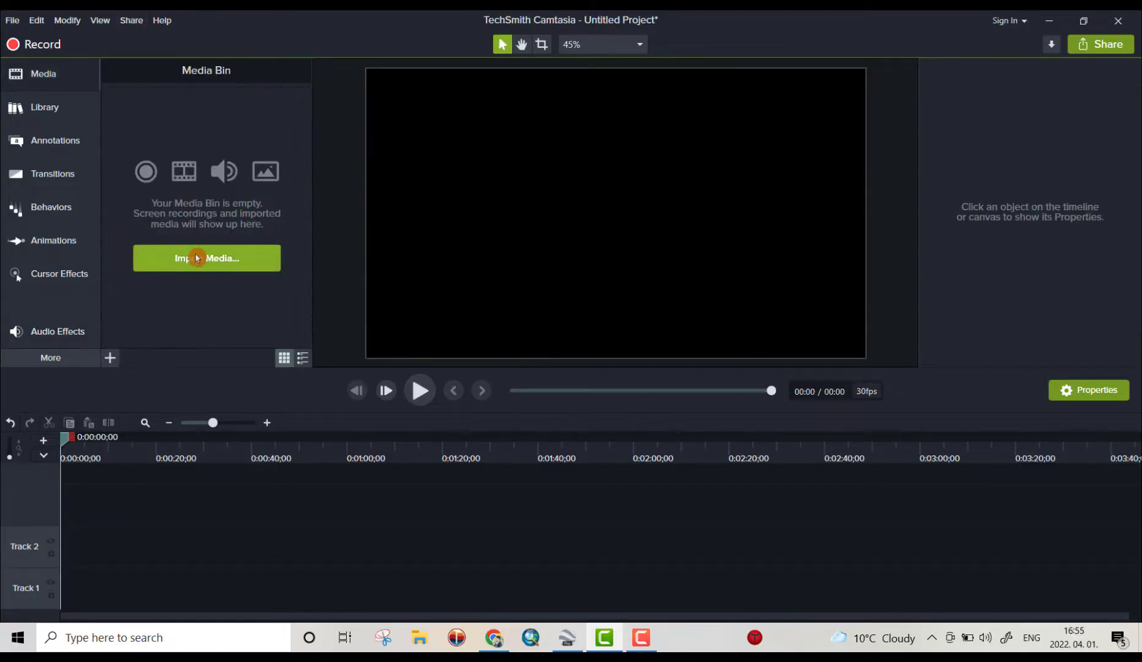
Step: Import Dubai images 0–21 from the dubay folder into Camtasia
click(205, 258)
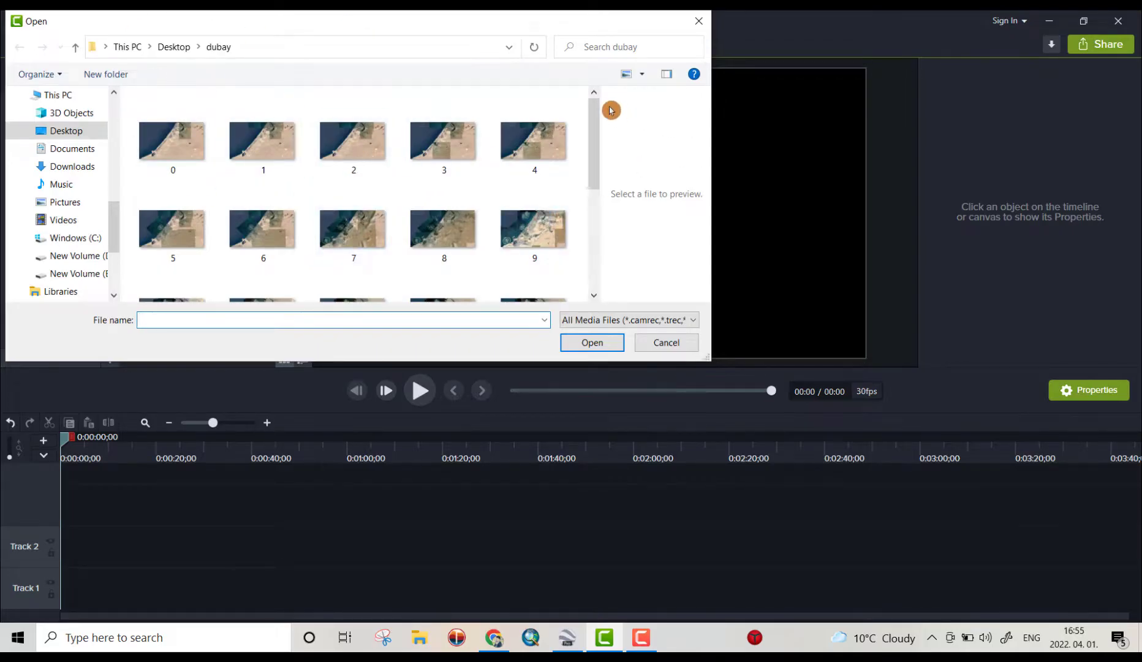
scroll(down, 3)
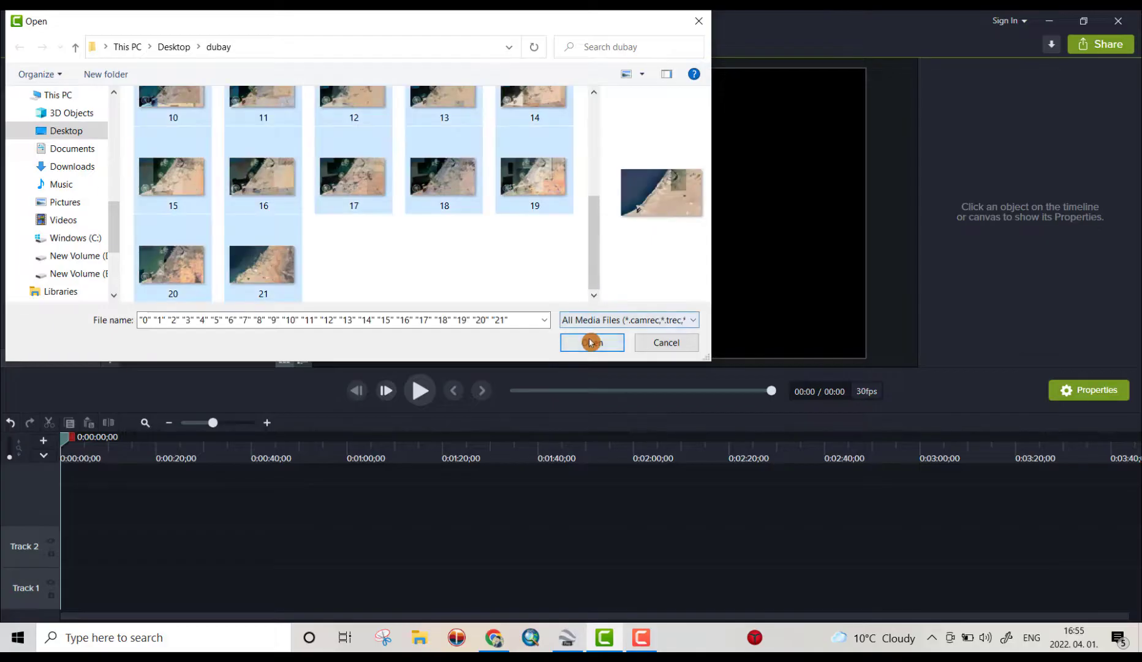
click(591, 343)
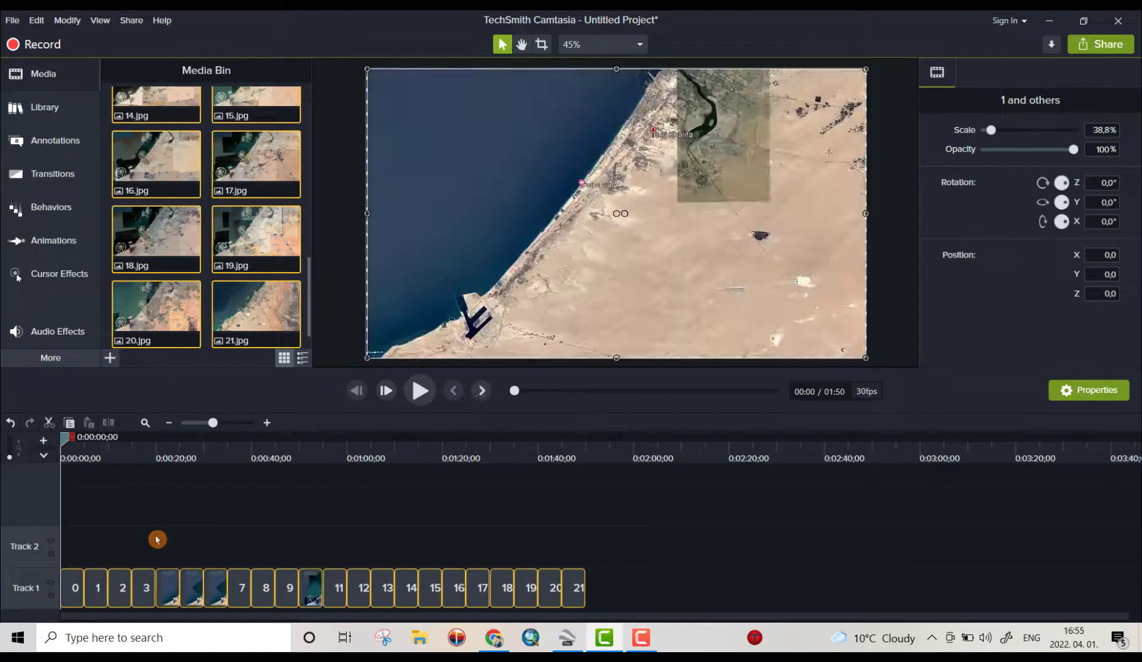
Step: Add a '2000' text callout and stretch it to last one image's duration
click(54, 140)
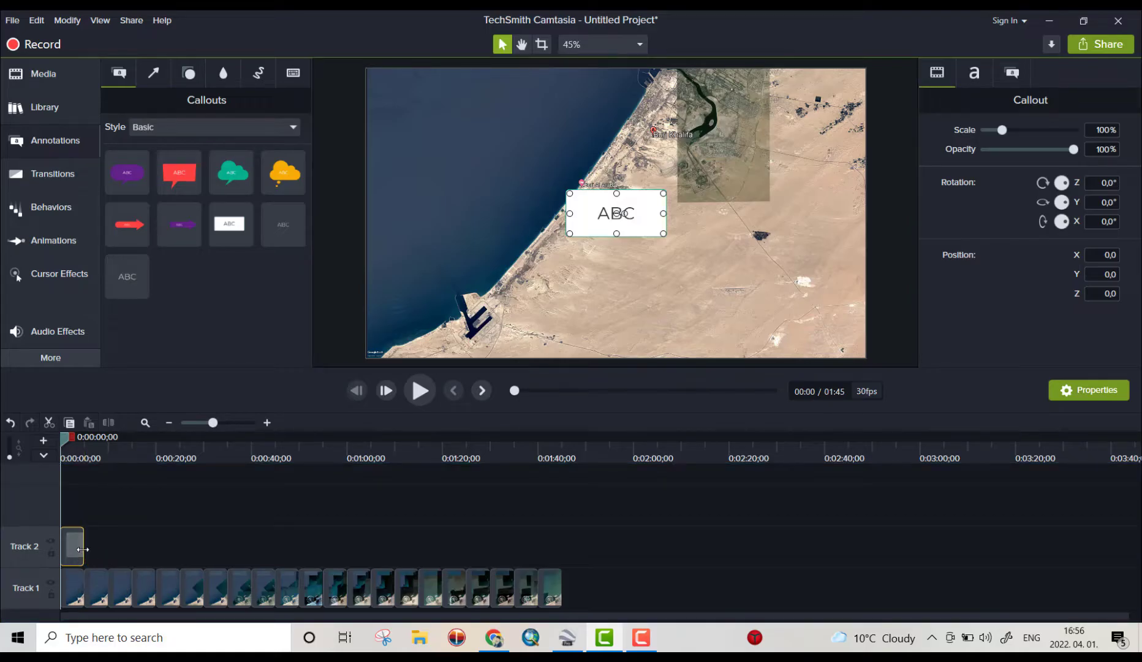
mouse_move(73, 546)
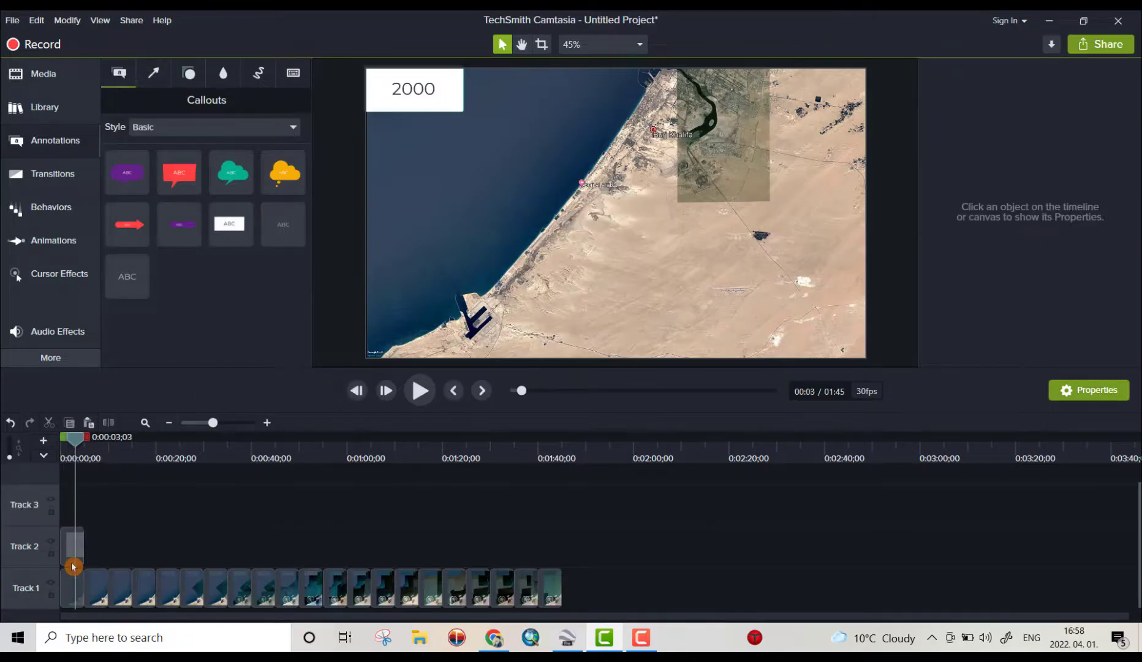
click(73, 547)
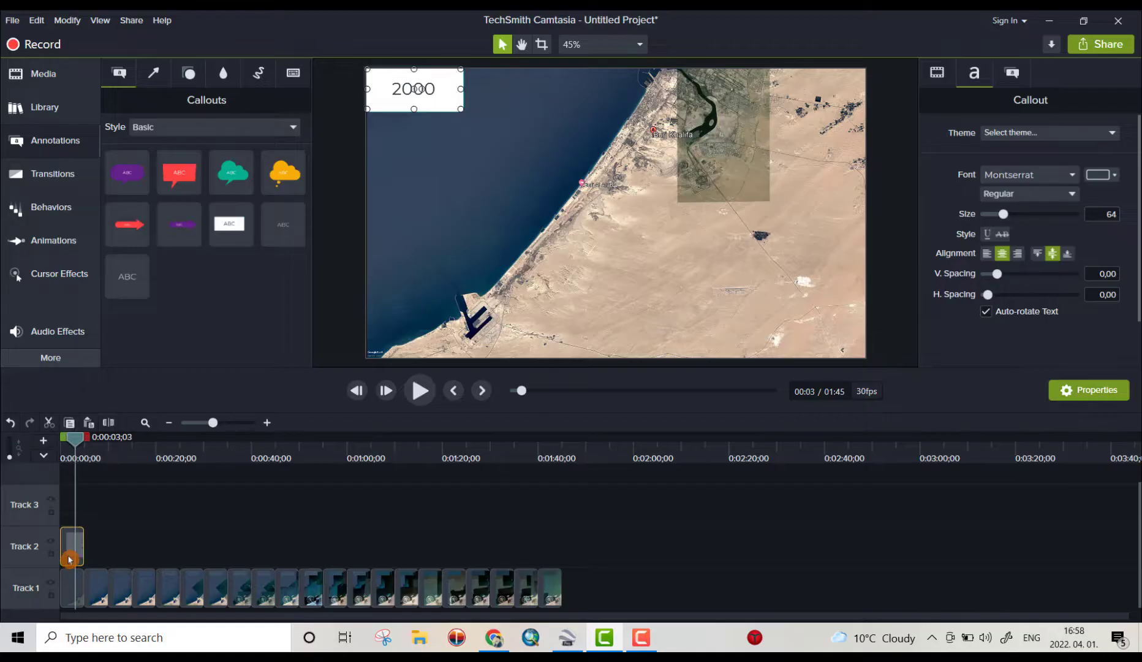
drag(71, 546, 86, 503)
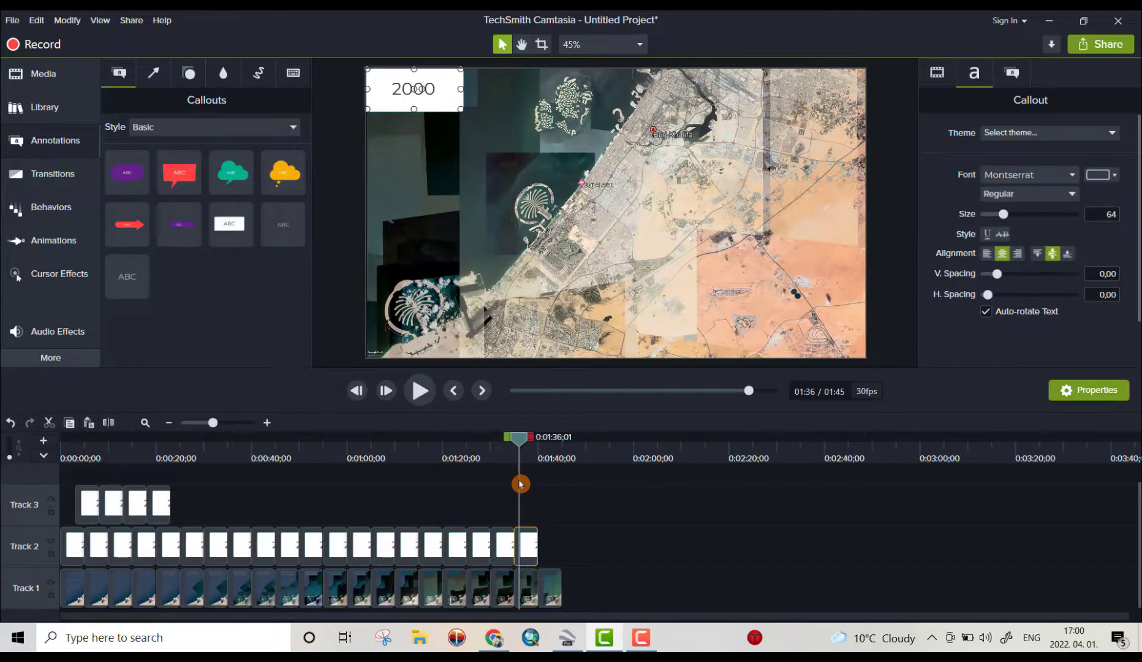
mouse_move(530, 508)
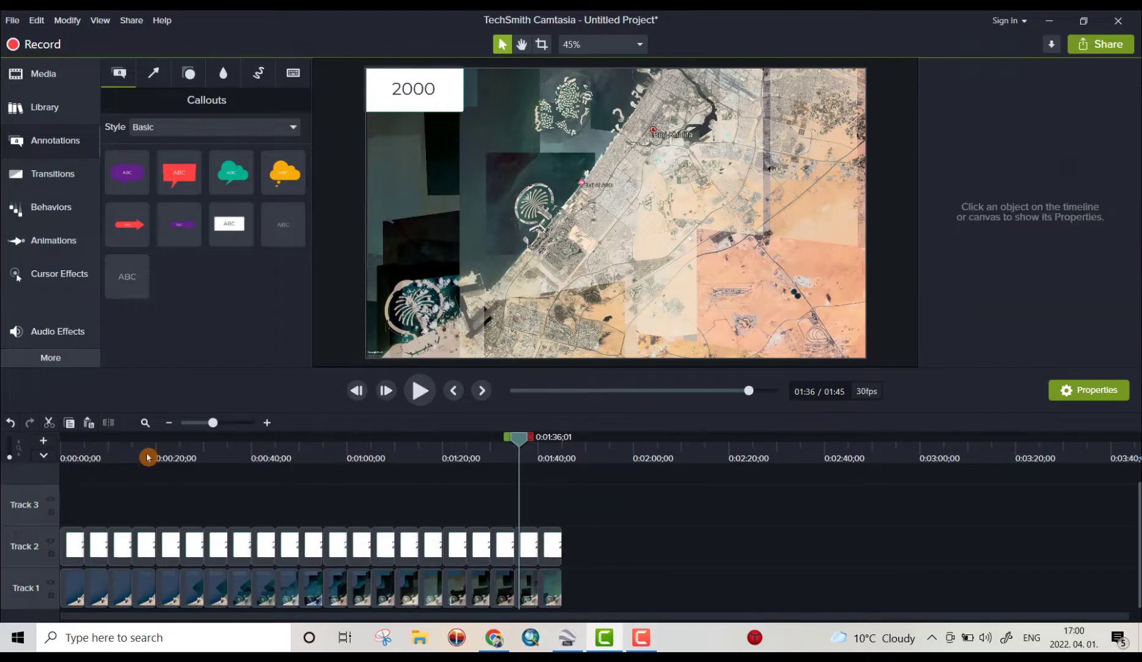
Step: Edit the second callout's year from 2000 to 2001
click(72, 546)
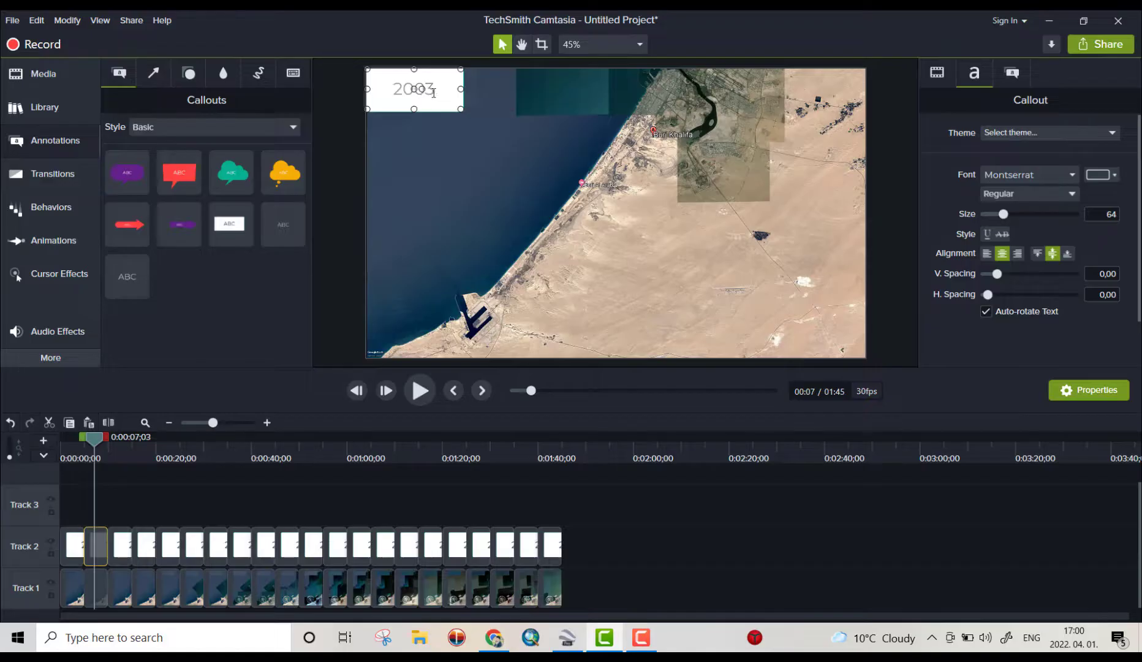
key(Backspace)
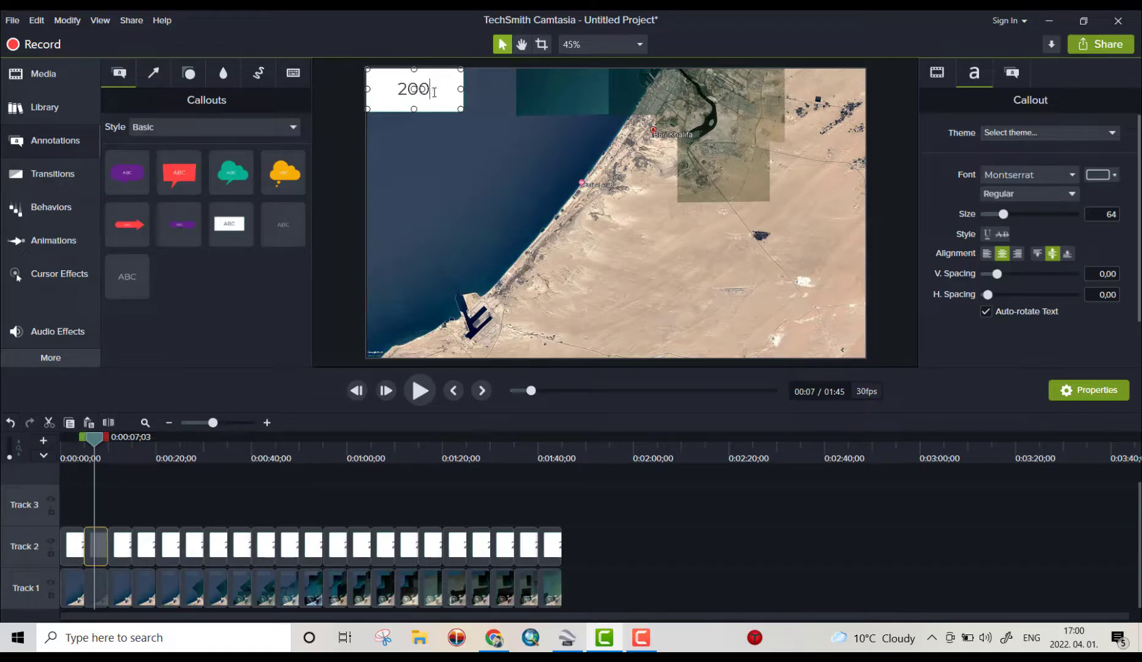
text(1)
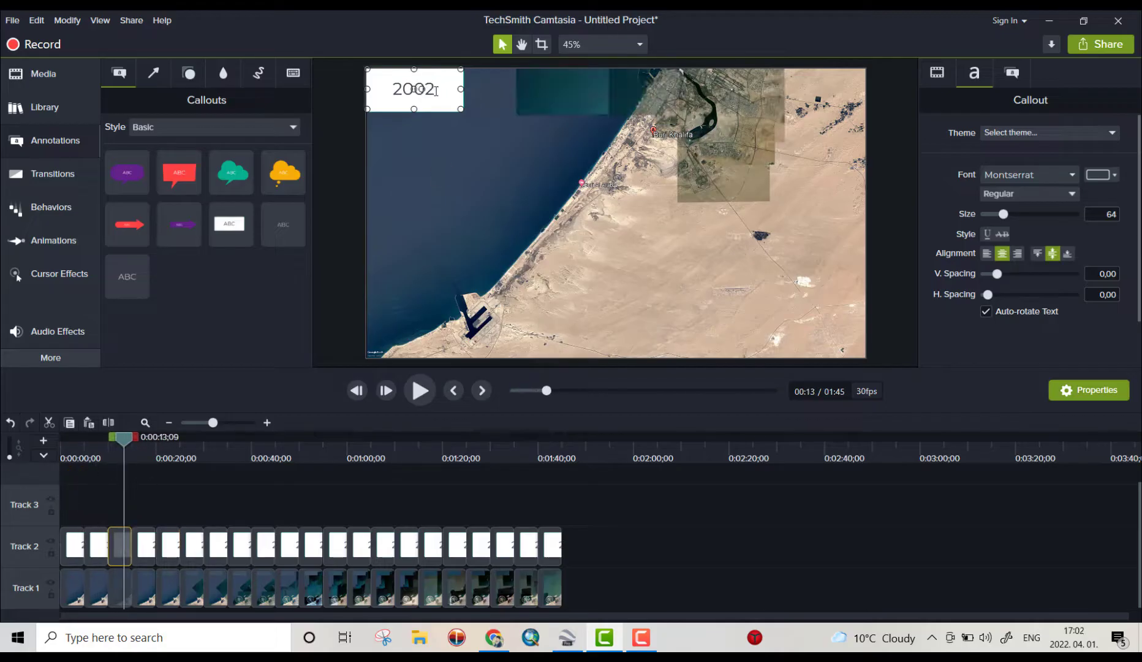
Step: Select the next year label and scrub through later images to check their labels
click(189, 437)
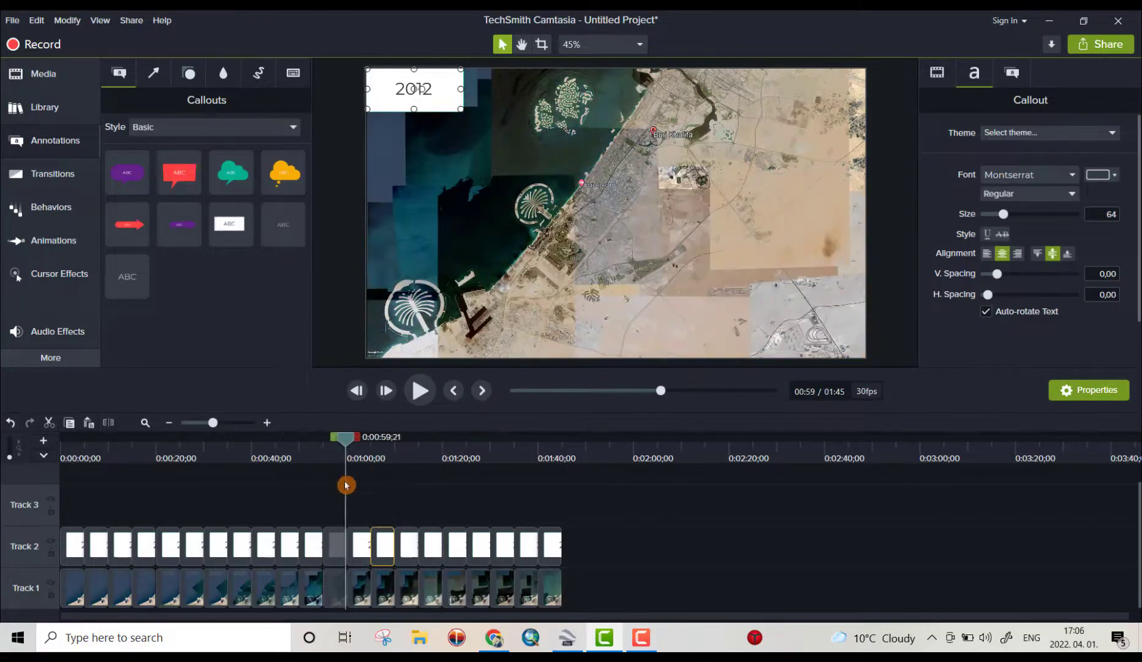
drag(343, 436, 427, 437)
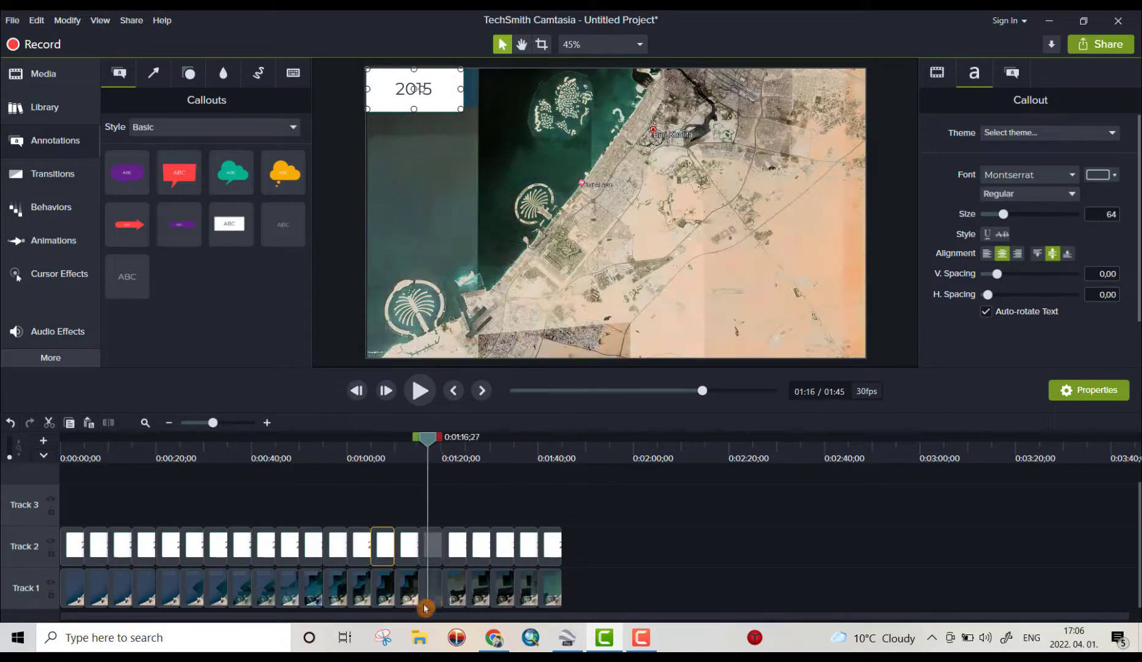
drag(425, 437, 357, 436)
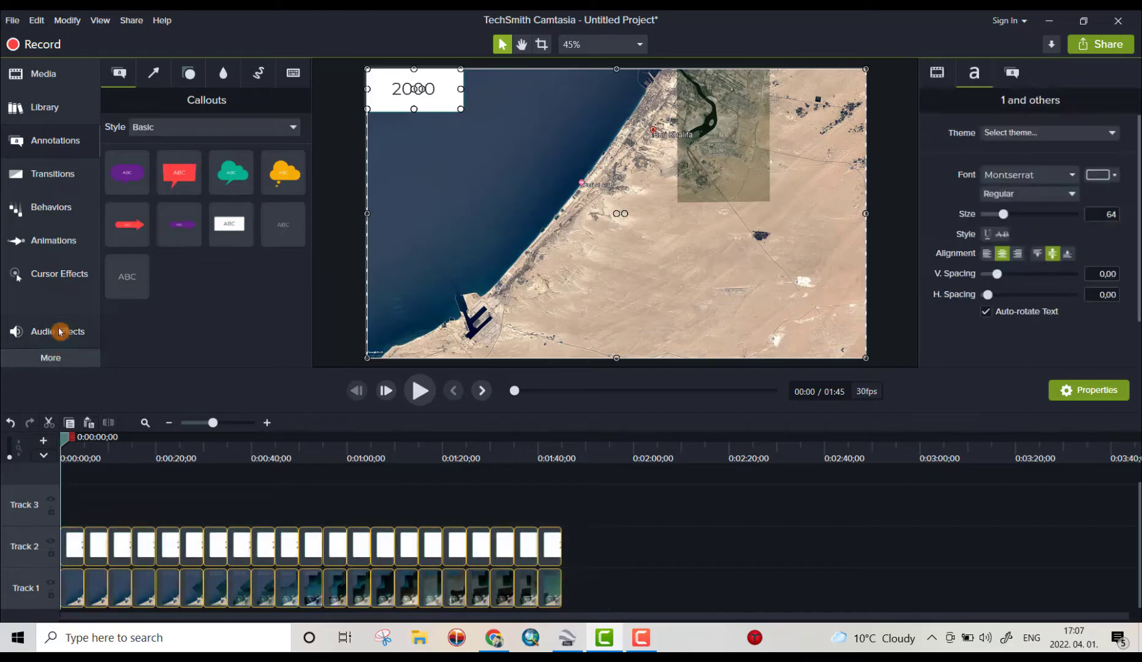
Step: Apply a 6x Clip Speed effect to all clips and preview the playback
click(58, 331)
text(6)
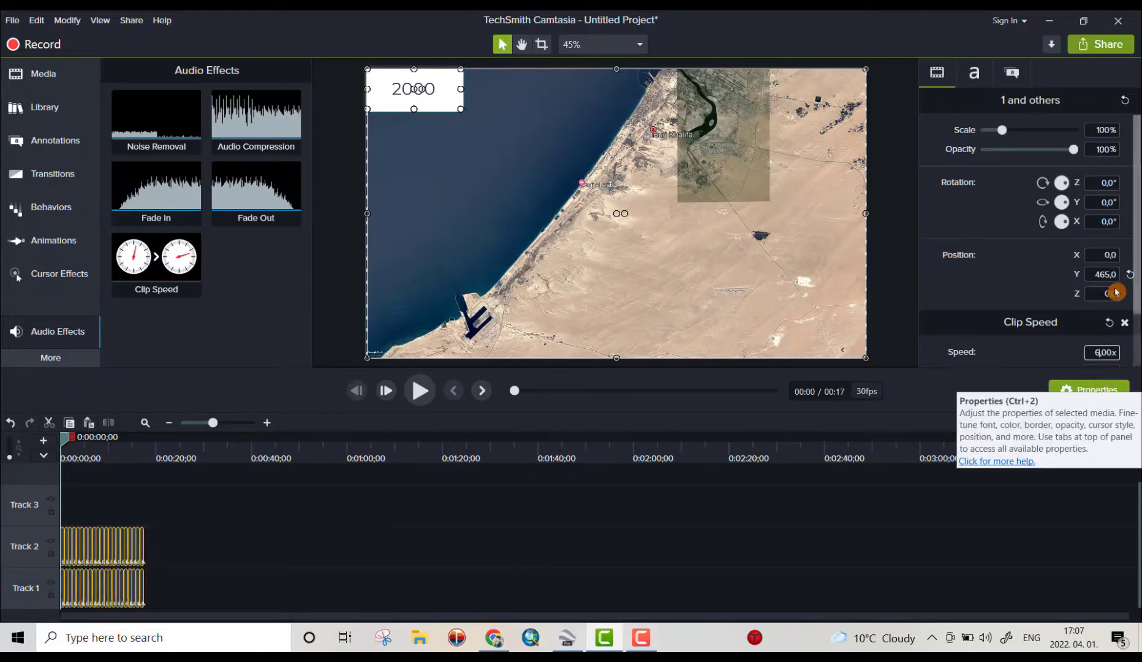
click(419, 390)
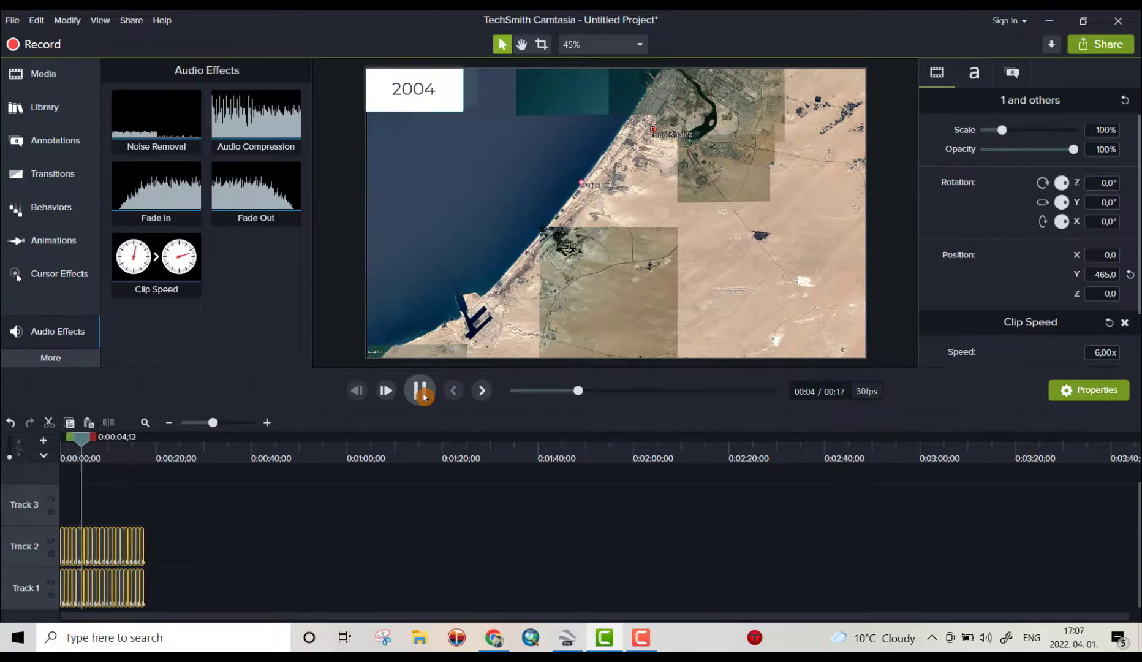
click(420, 390)
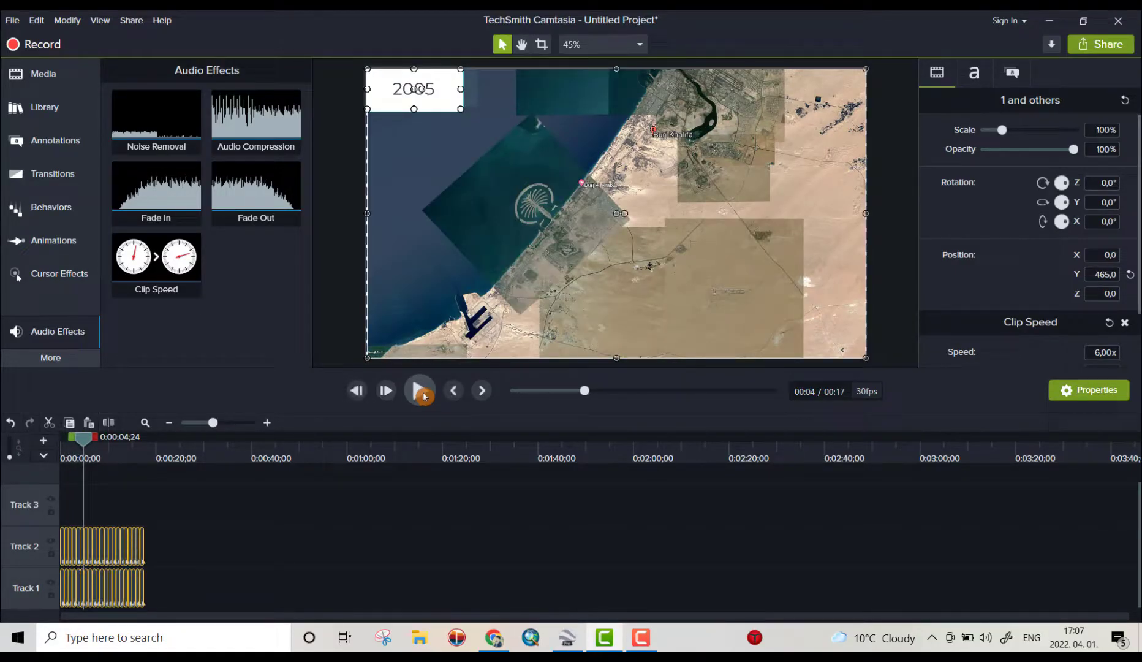
click(419, 390)
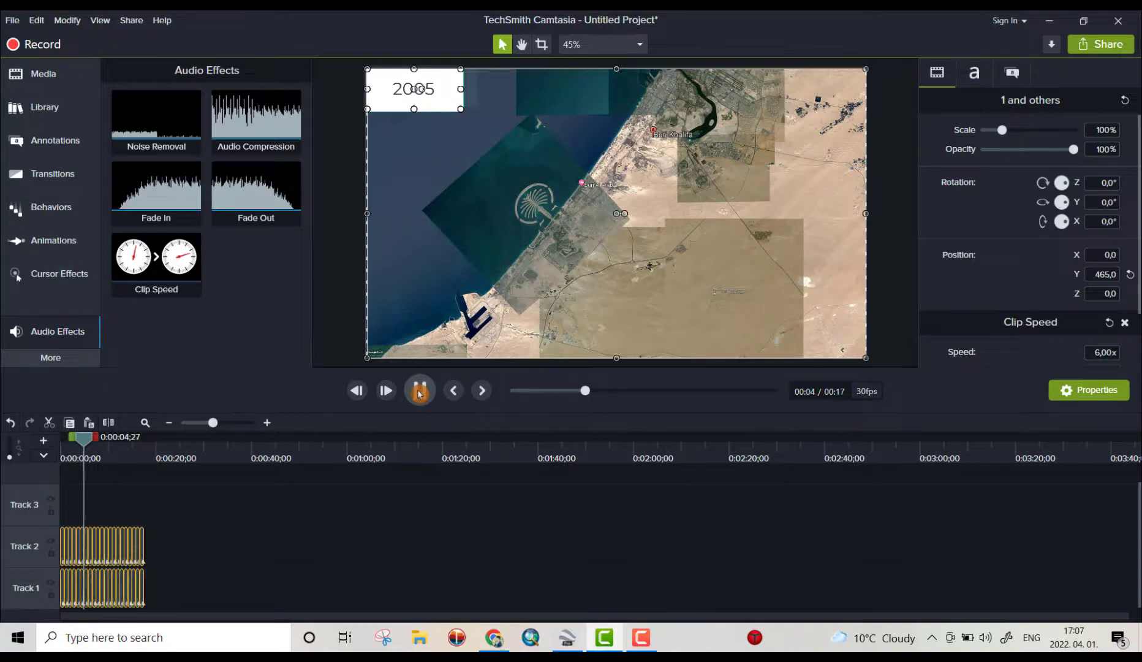